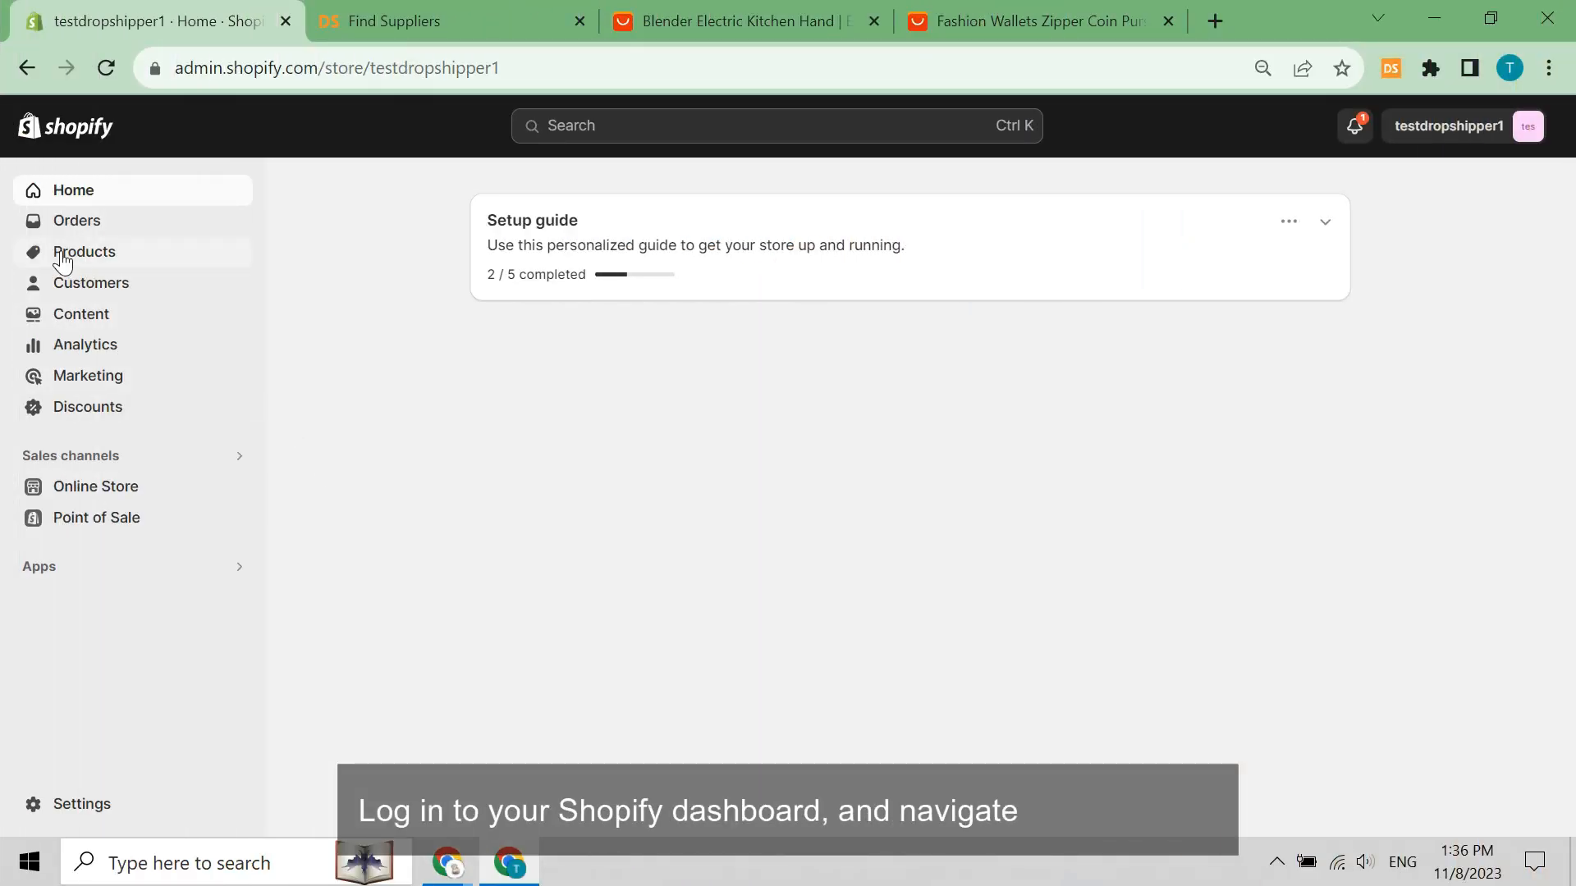
Start a blank new product from the Products list.
{"action": "left_click", "coordinate": [85, 252]}
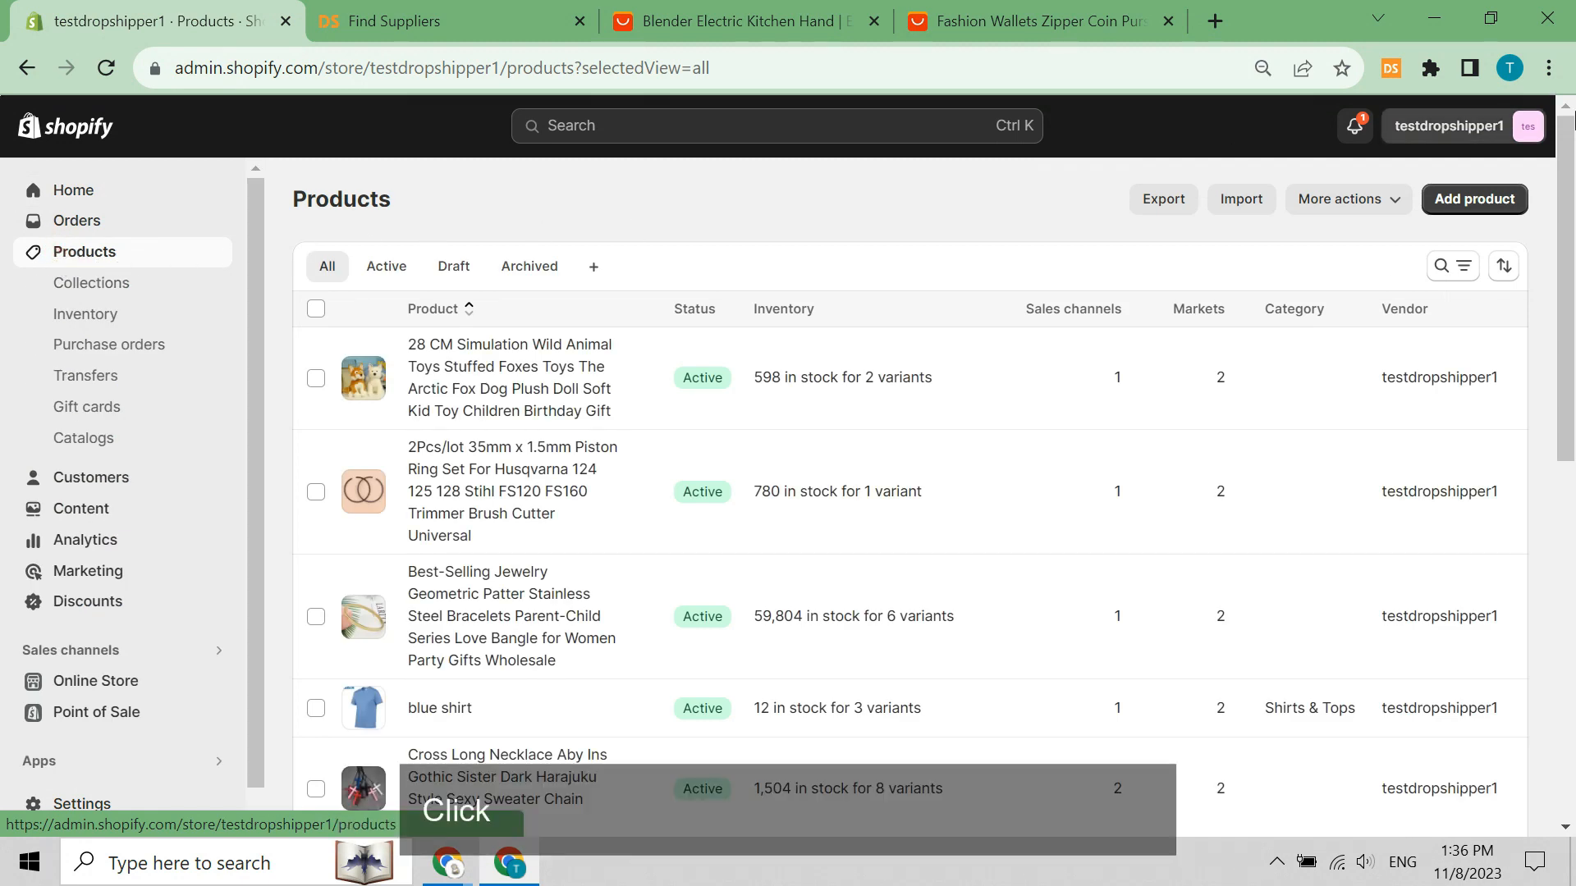
{"action": "left_click", "coordinate": [1474, 198]}
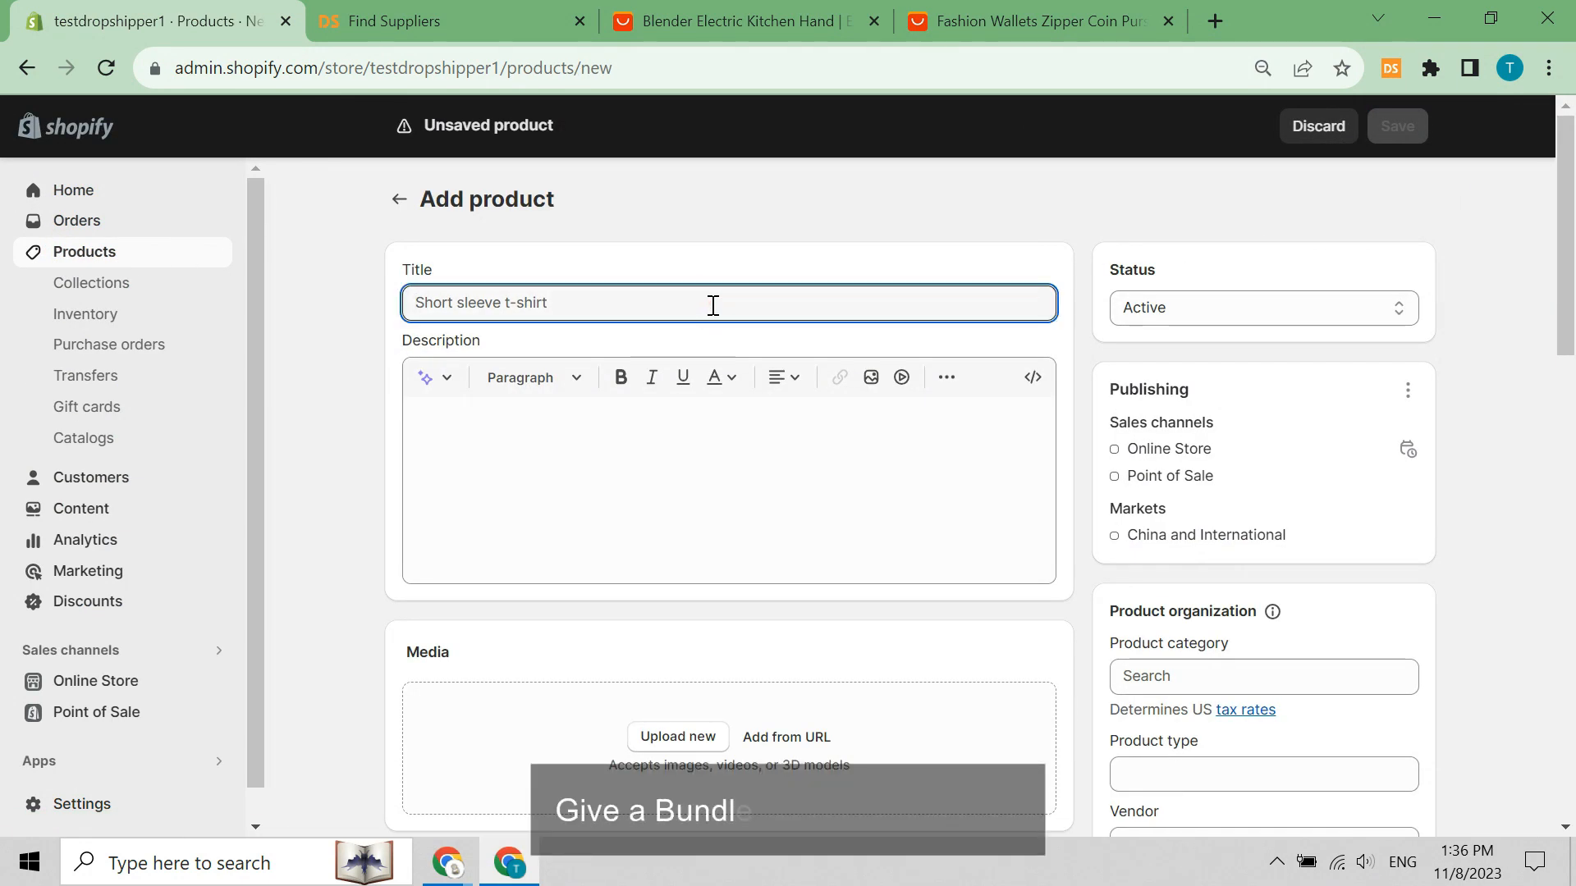
Title the product WOMAN BAG and upload the woman-bag image.
{"action": "type", "text": "WOMAN BAG"}
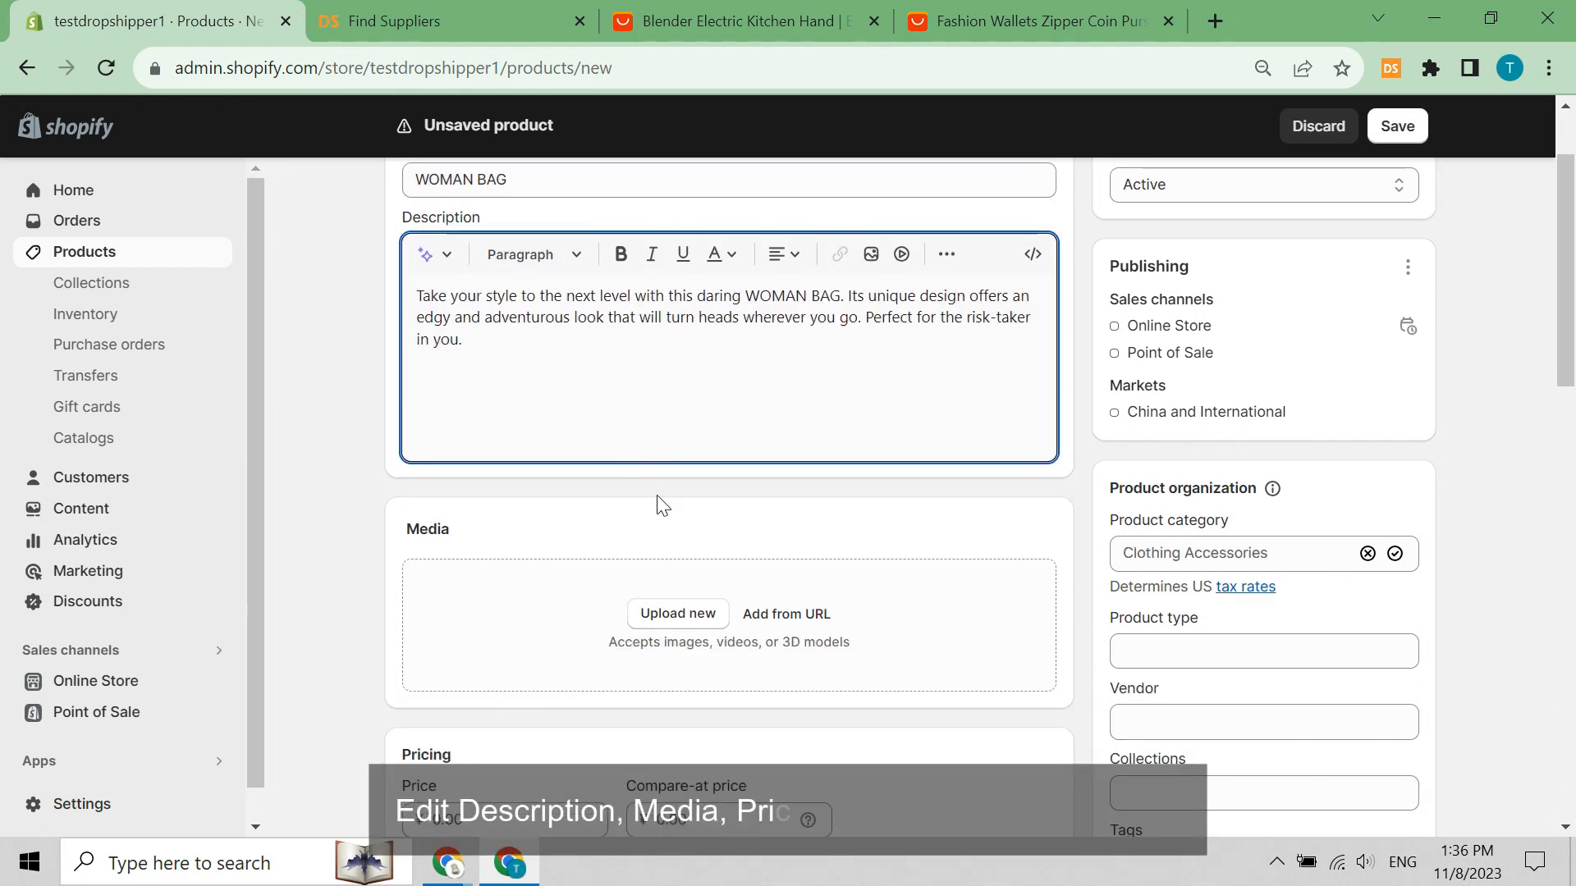
{"action": "left_click", "coordinate": [677, 614]}
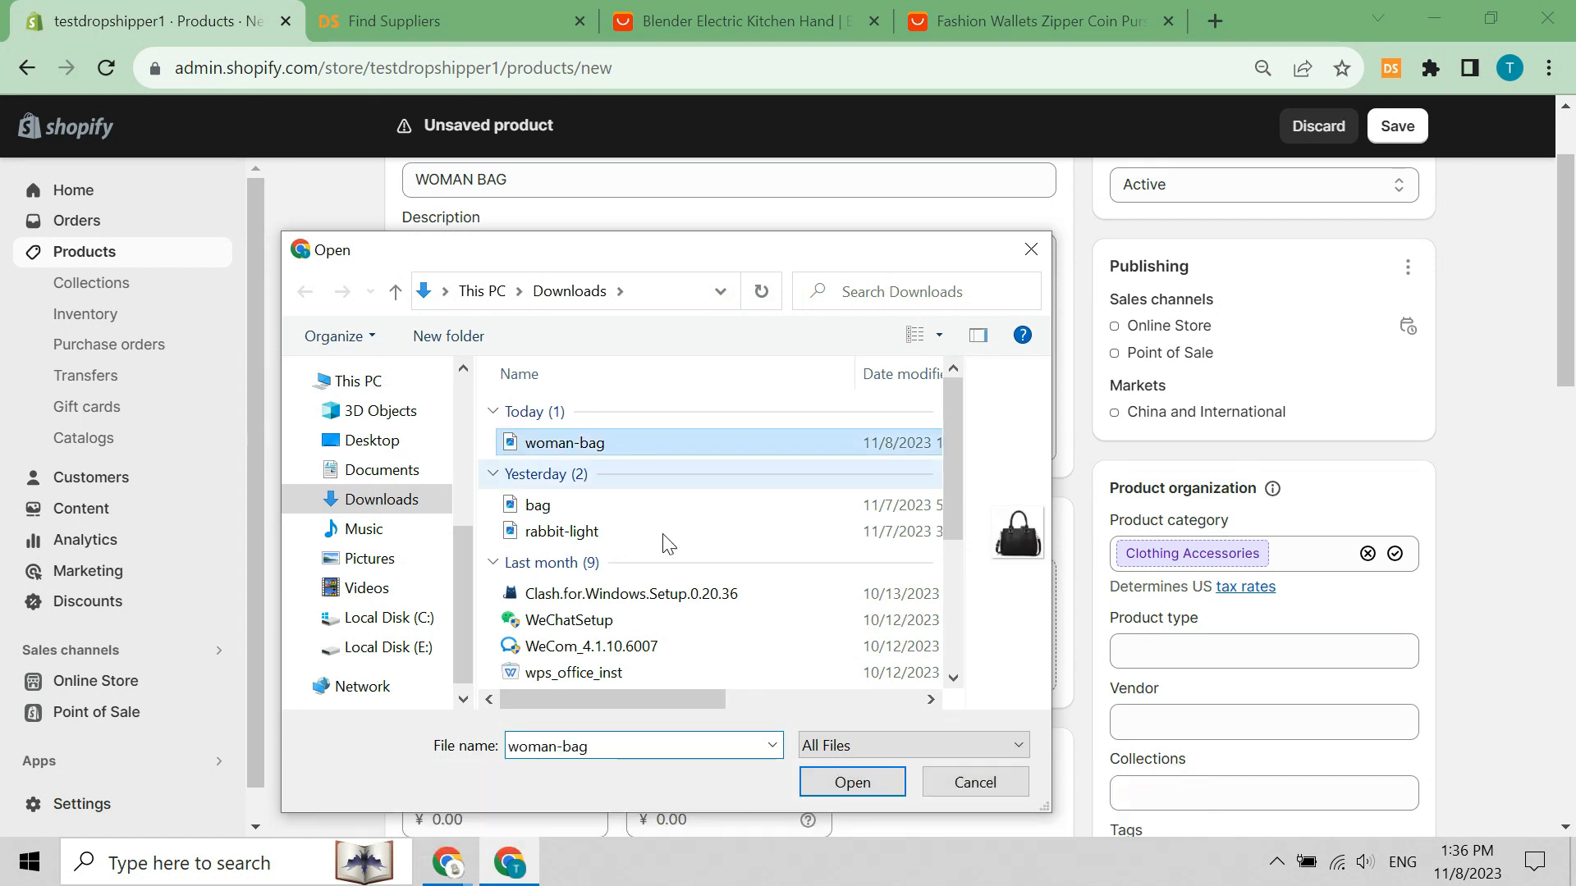
{"action": "left_click", "coordinate": [852, 782]}
{"action": "type", "text": "100"}
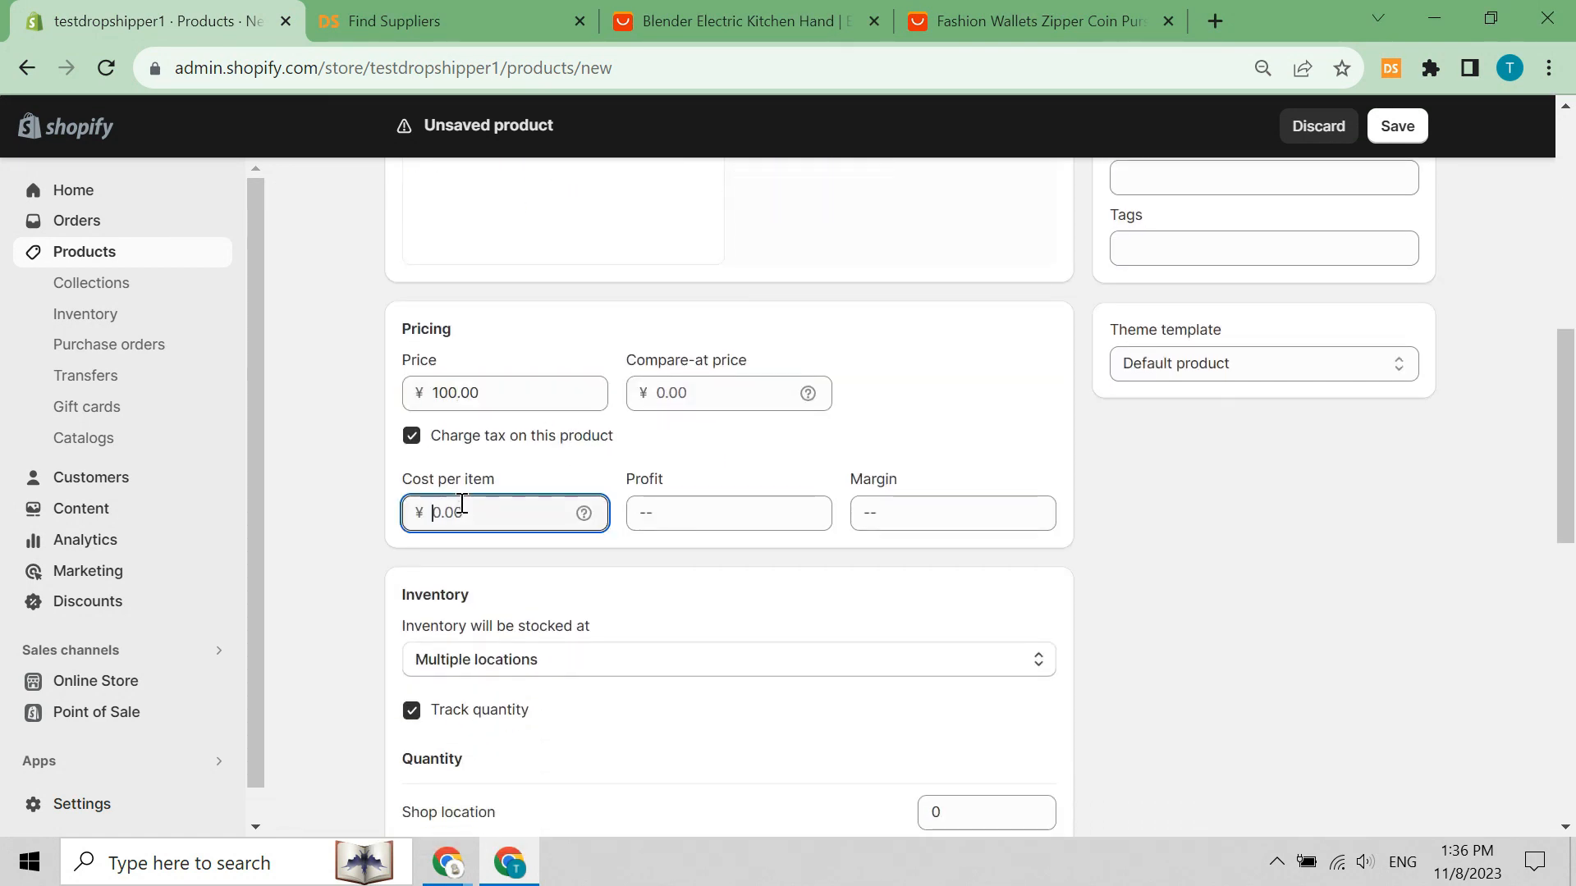
Enter 80 as cost, SKU 1 and a 0.5 kg shipping weight.
{"action": "type", "text": "80"}
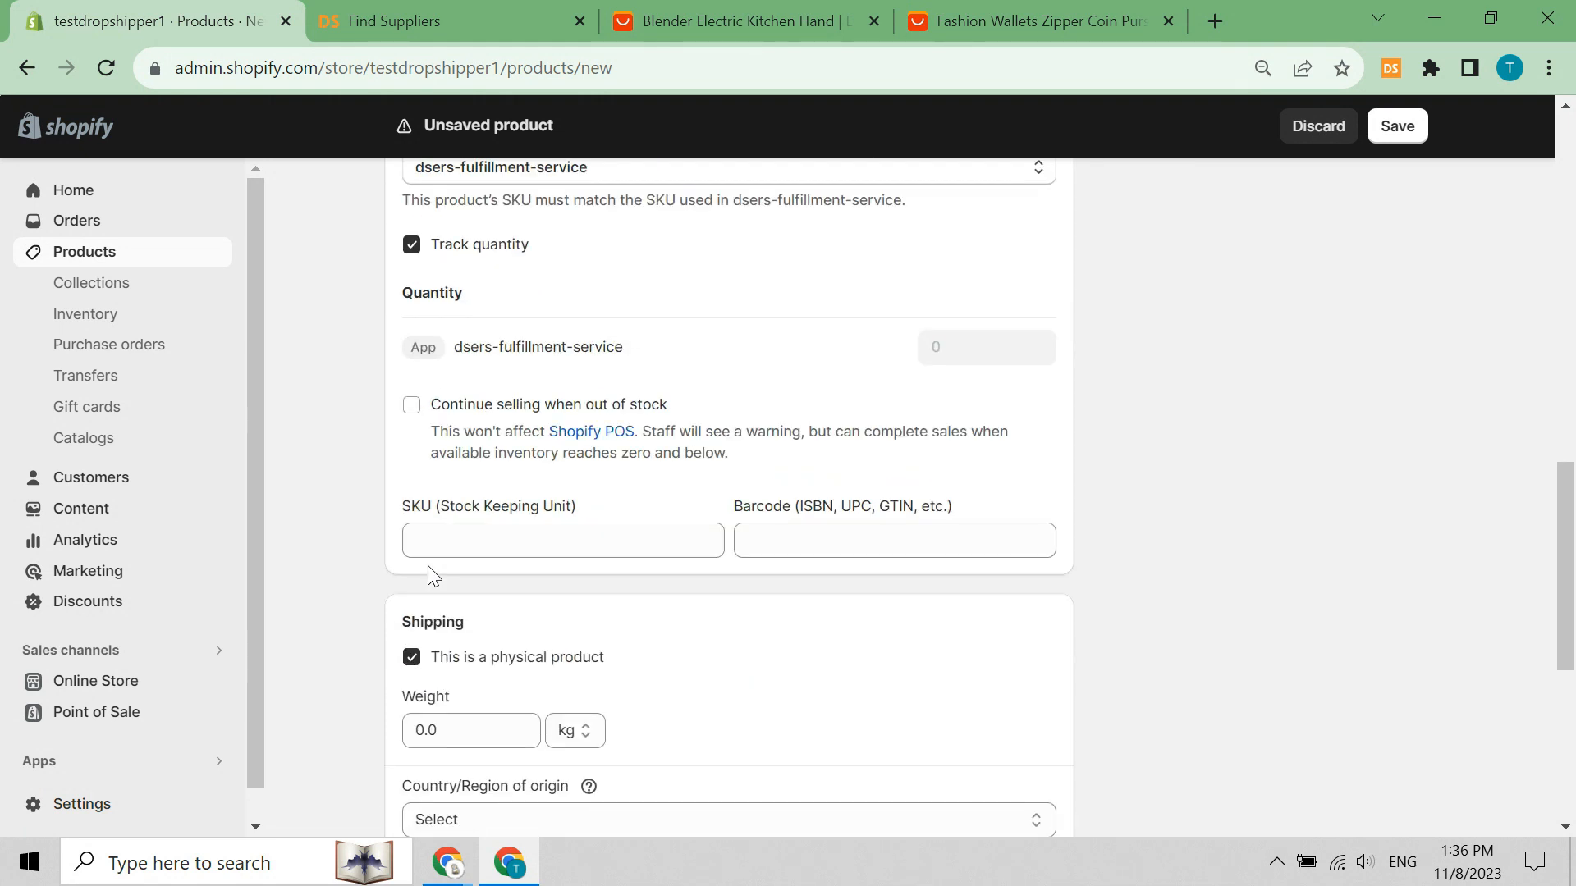
{"action": "type", "text": "1"}
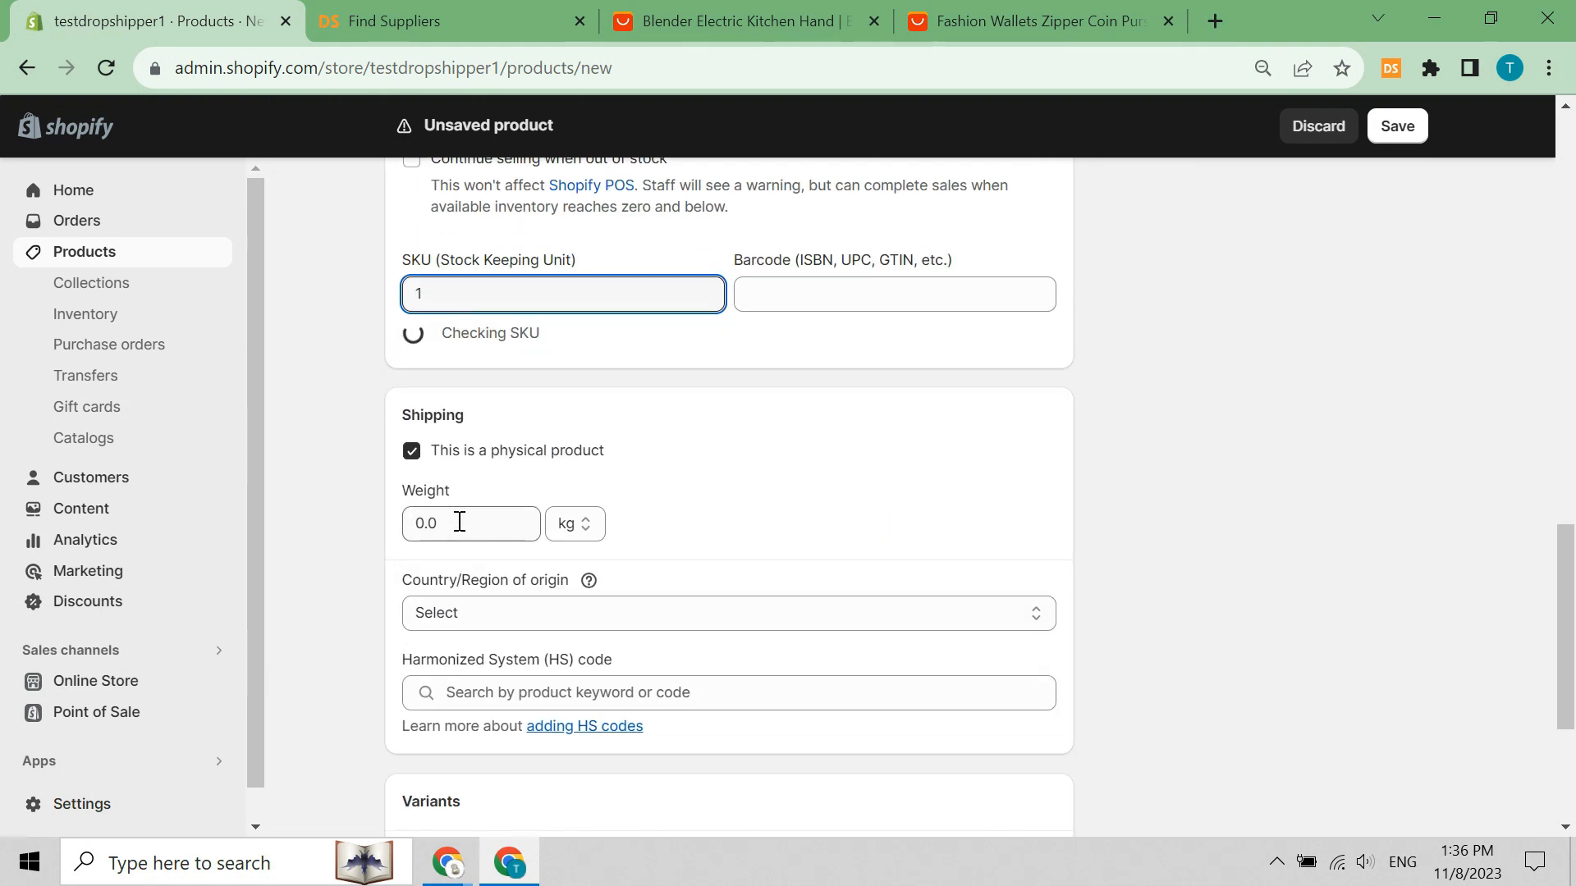
{"action": "left_click", "coordinate": [458, 523]}
{"action": "type", "text": "0.5"}
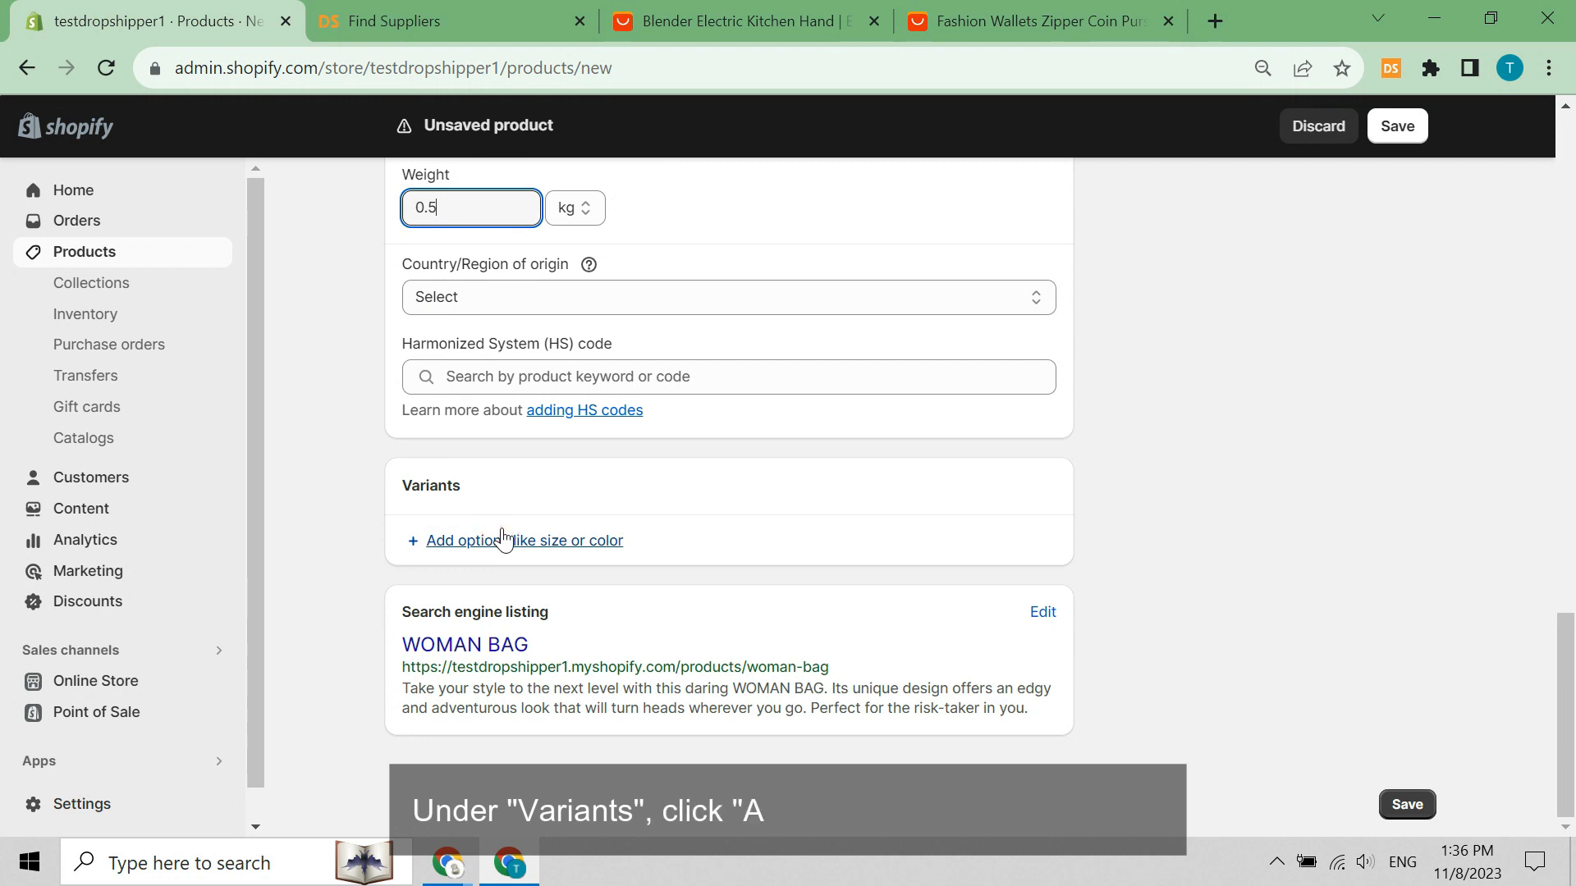
Create a BAG BUNDLE option with values '1 bag', '1 purse' and '1 bag and 1 purse'.
{"action": "left_click", "coordinate": [473, 540]}
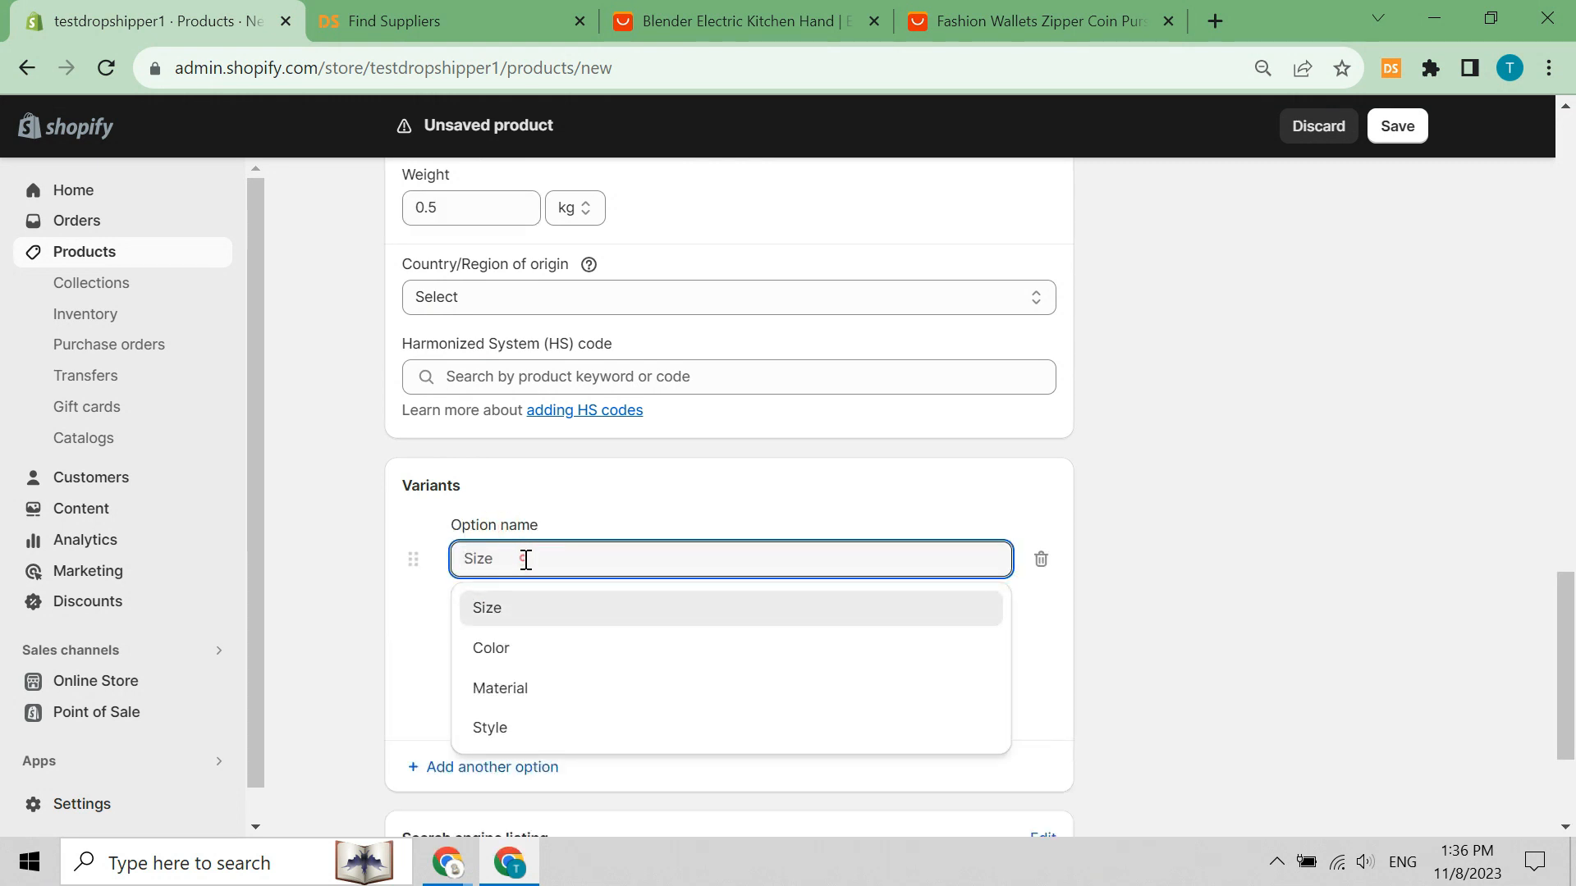
{"action": "type", "text": "BAG BUNDLE"}
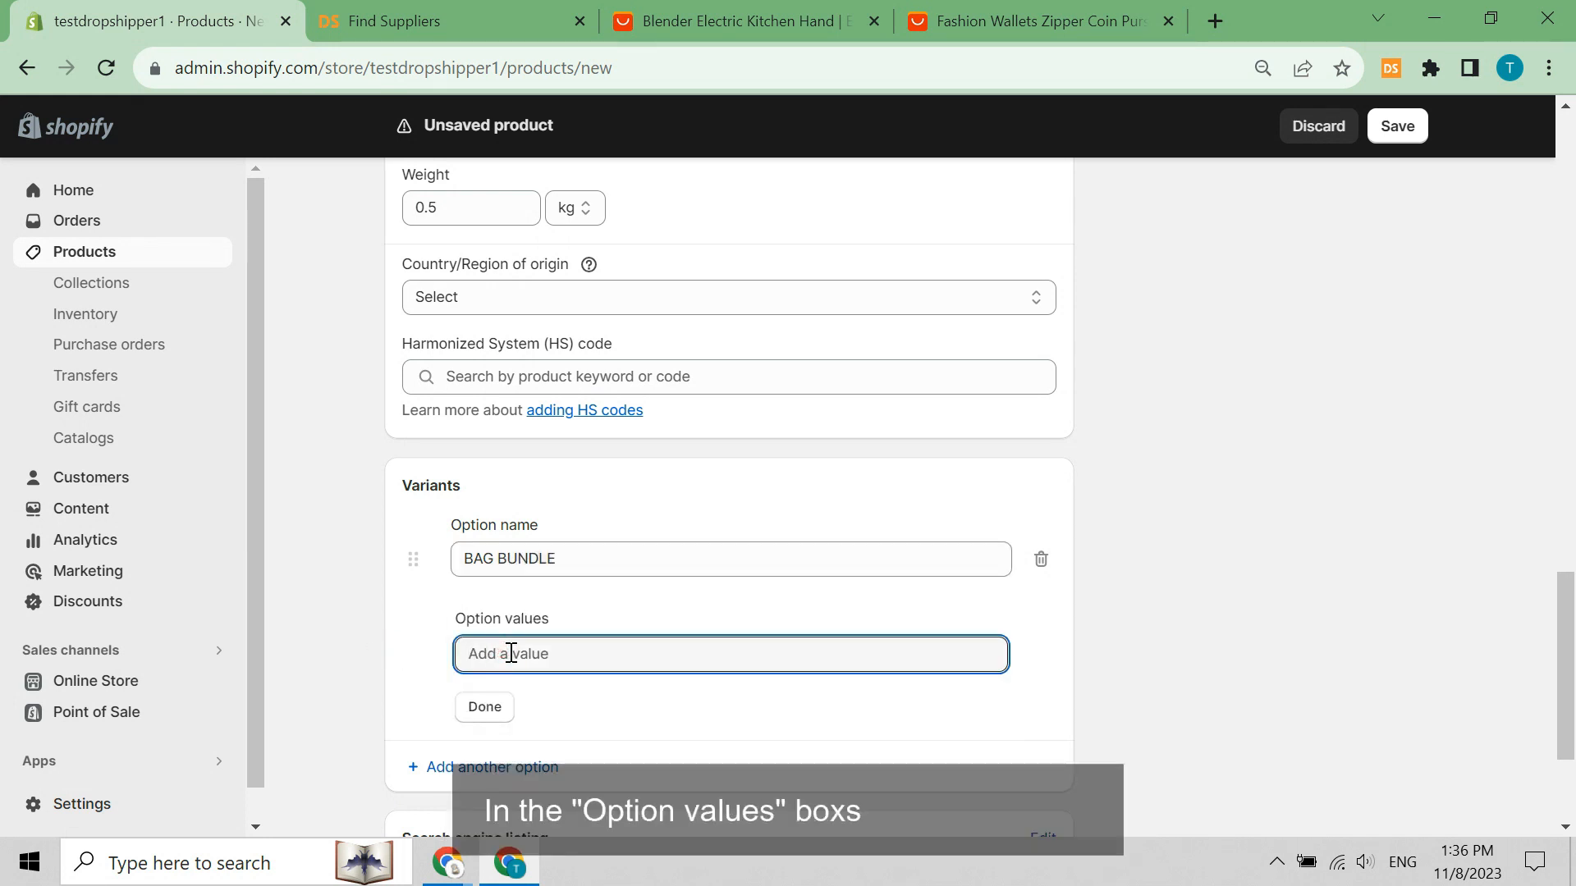
{"action": "type", "text": "1 bag"}
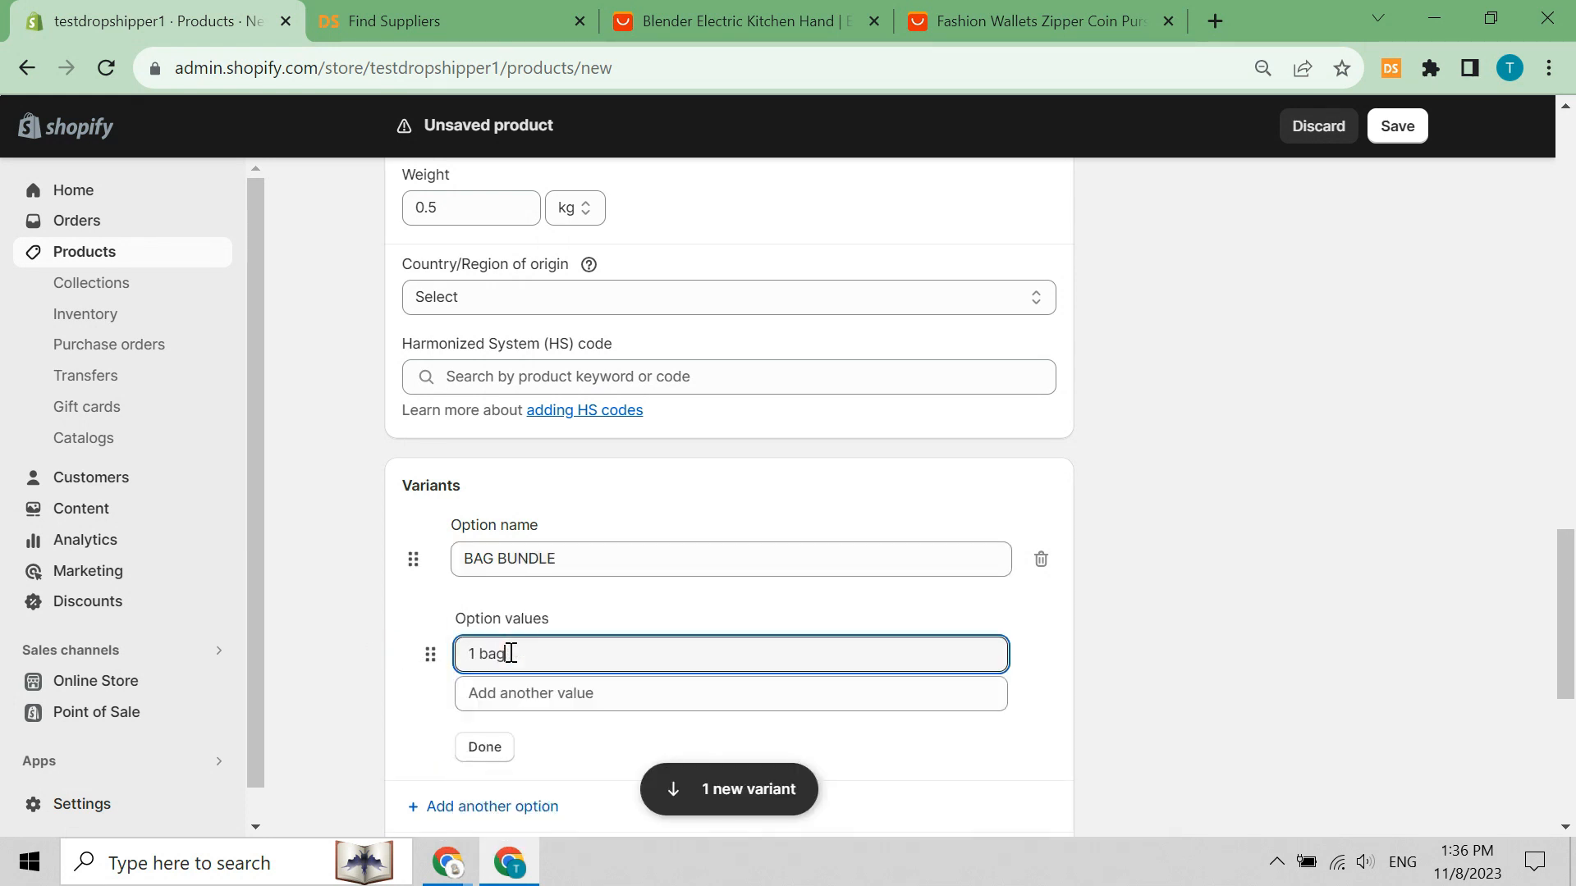
{"action": "type", "text": "1 bag and"}
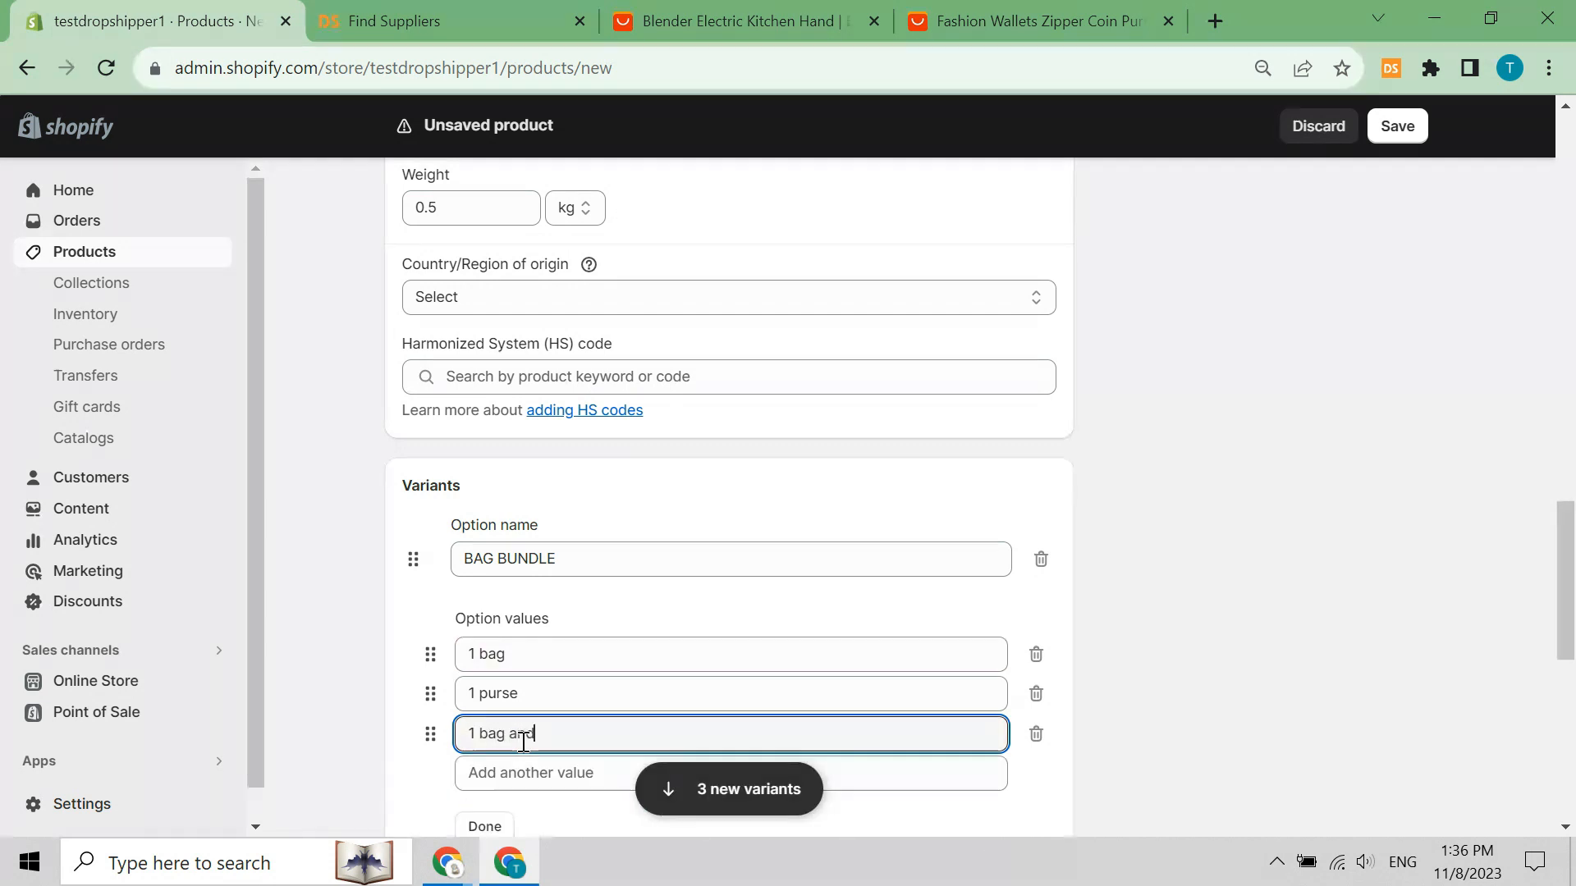
{"action": "type", "text": "1 purse"}
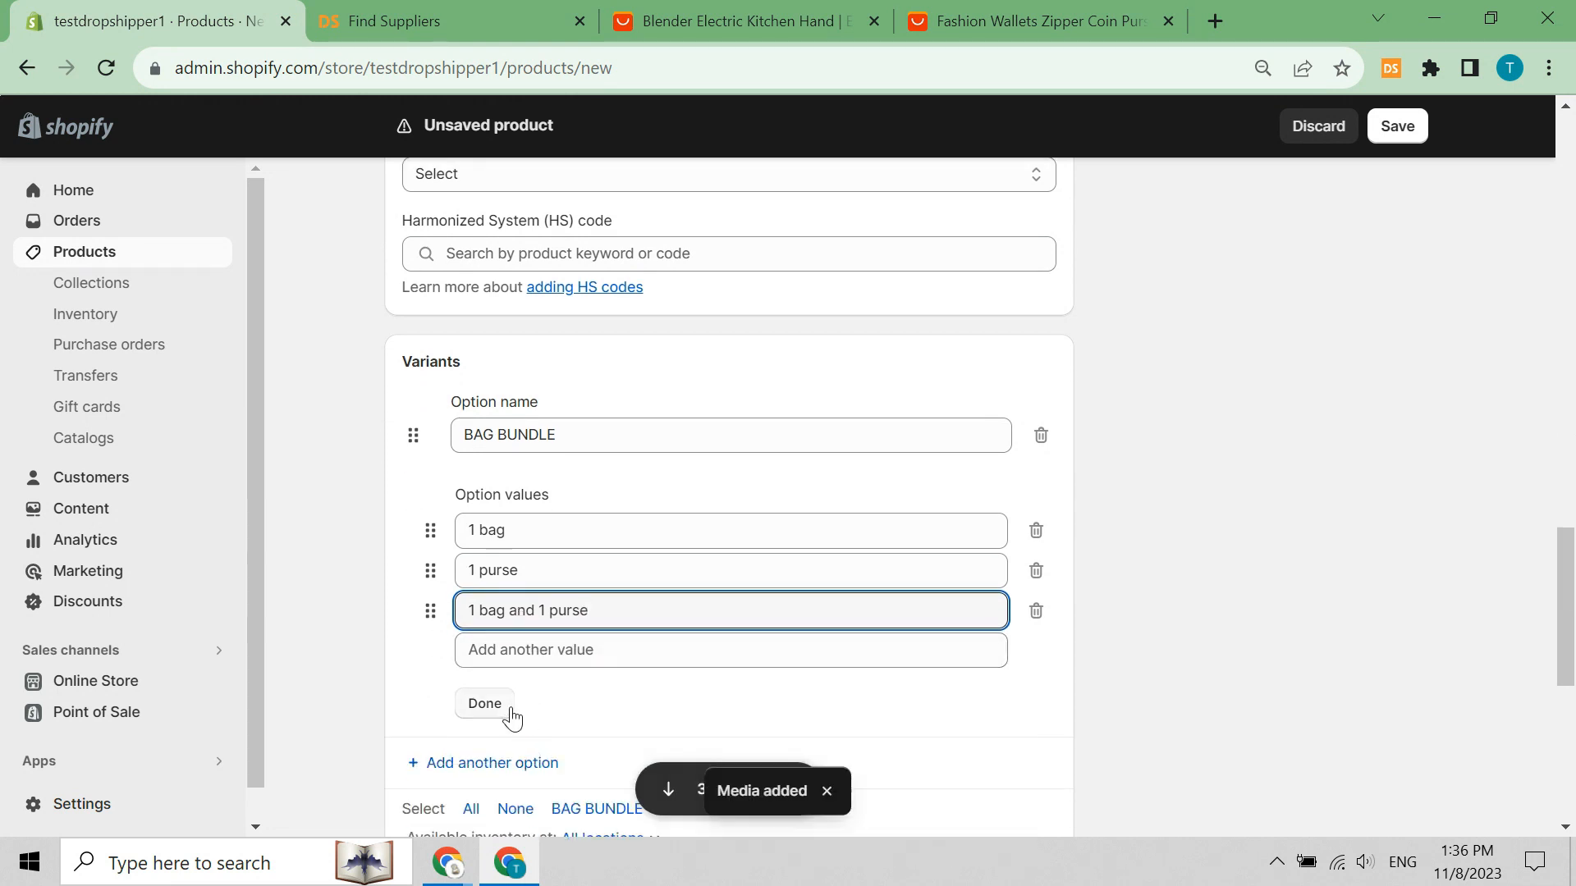
{"action": "left_click", "coordinate": [484, 703]}
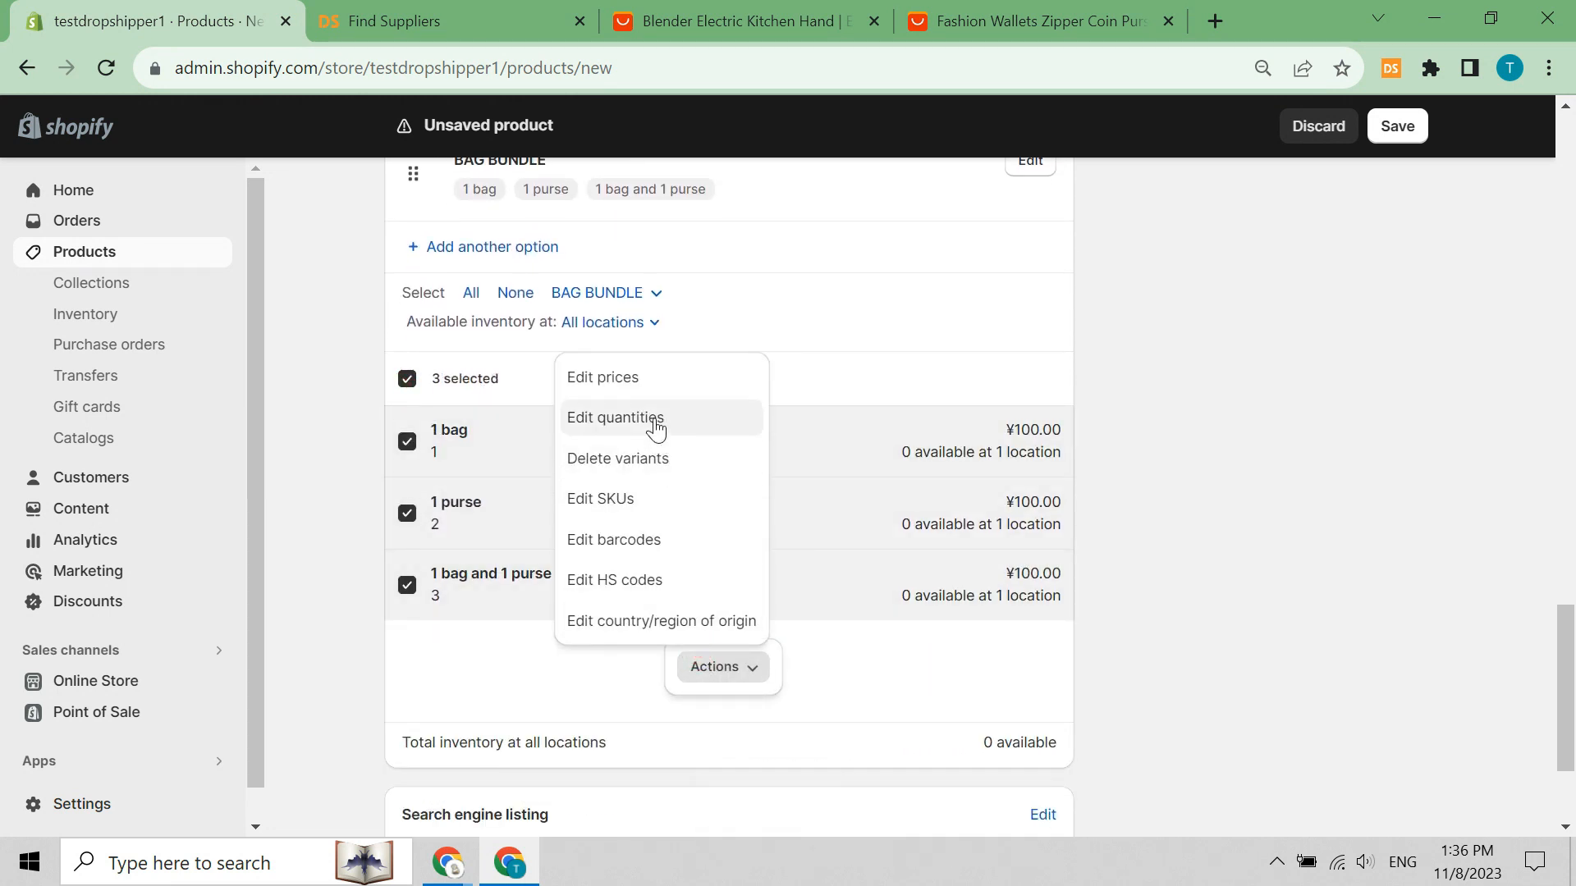
Stock all variants at 50, price them ¥100, ¥30 and ¥125, and save.
{"action": "left_click", "coordinate": [614, 417]}
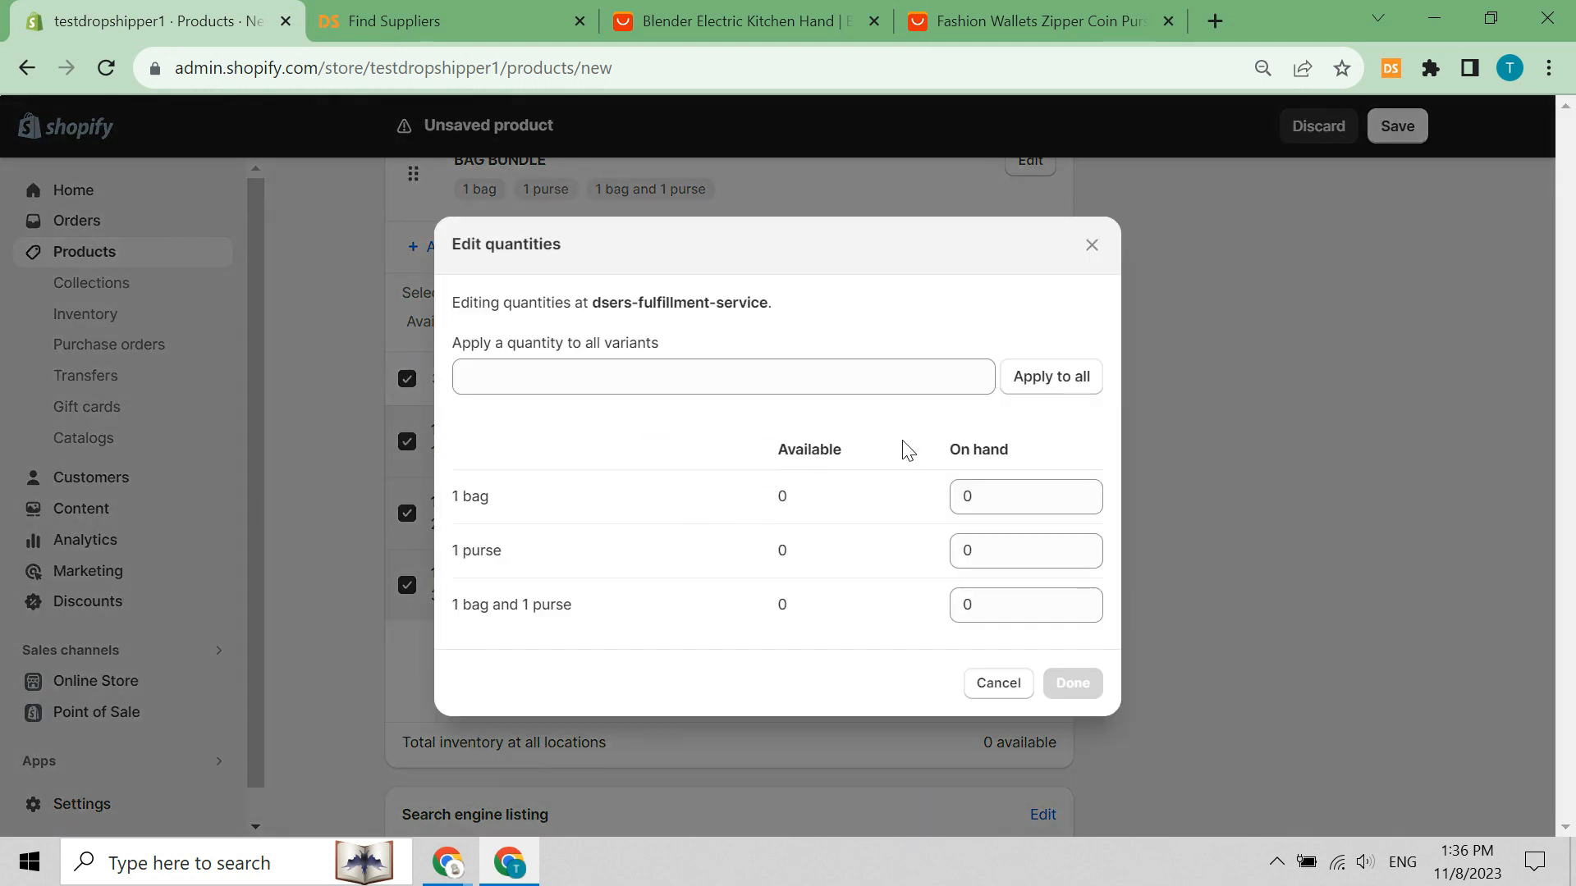
{"action": "type", "text": "50"}
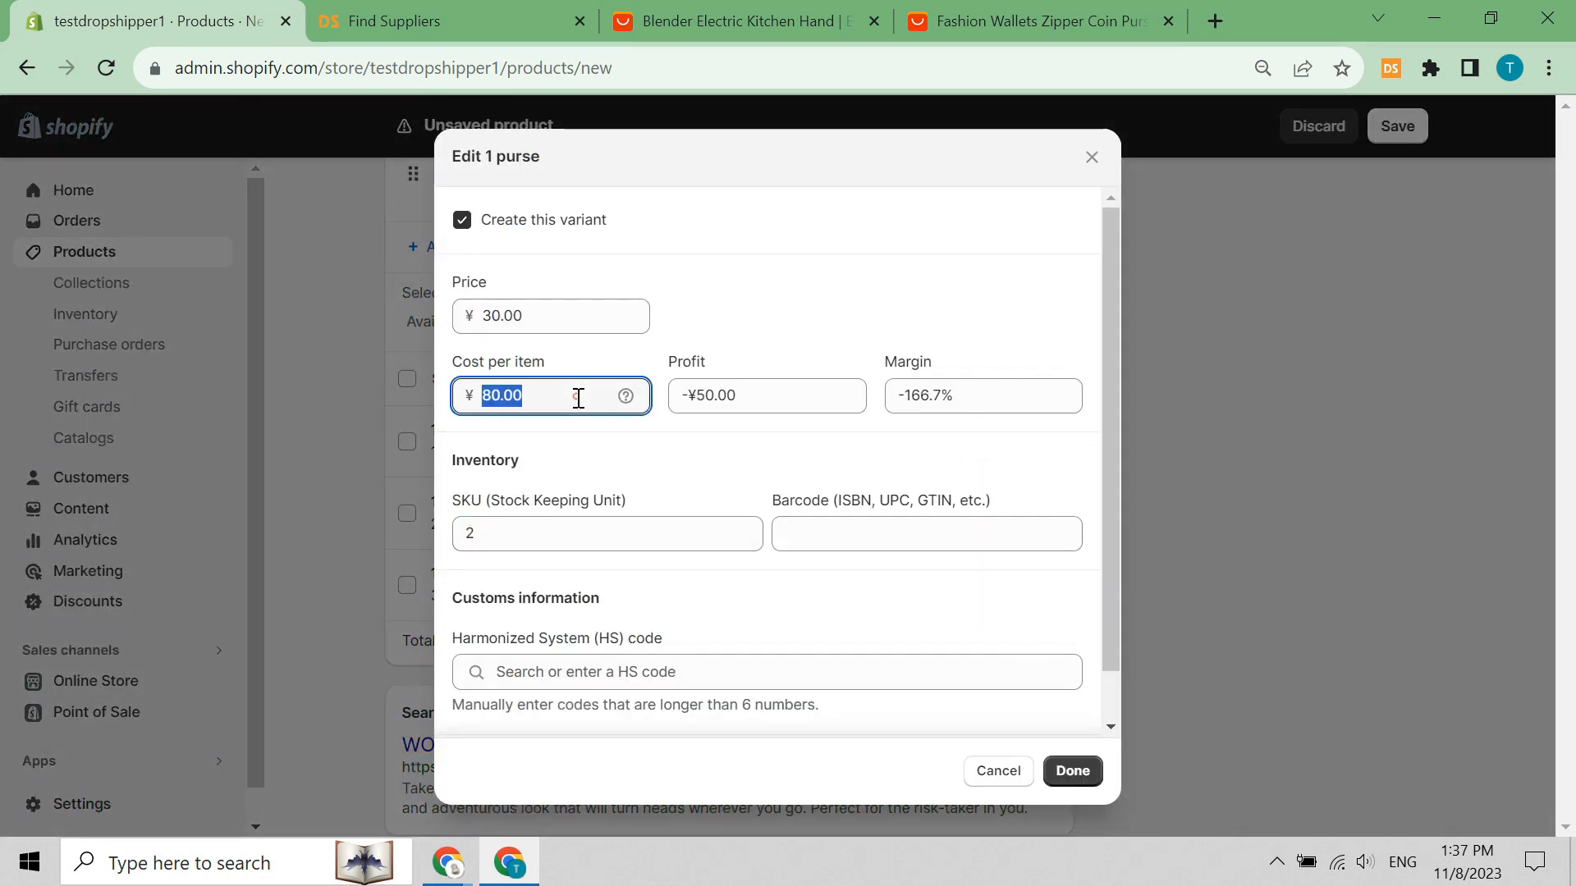
{"action": "left_click", "coordinate": [1071, 770]}
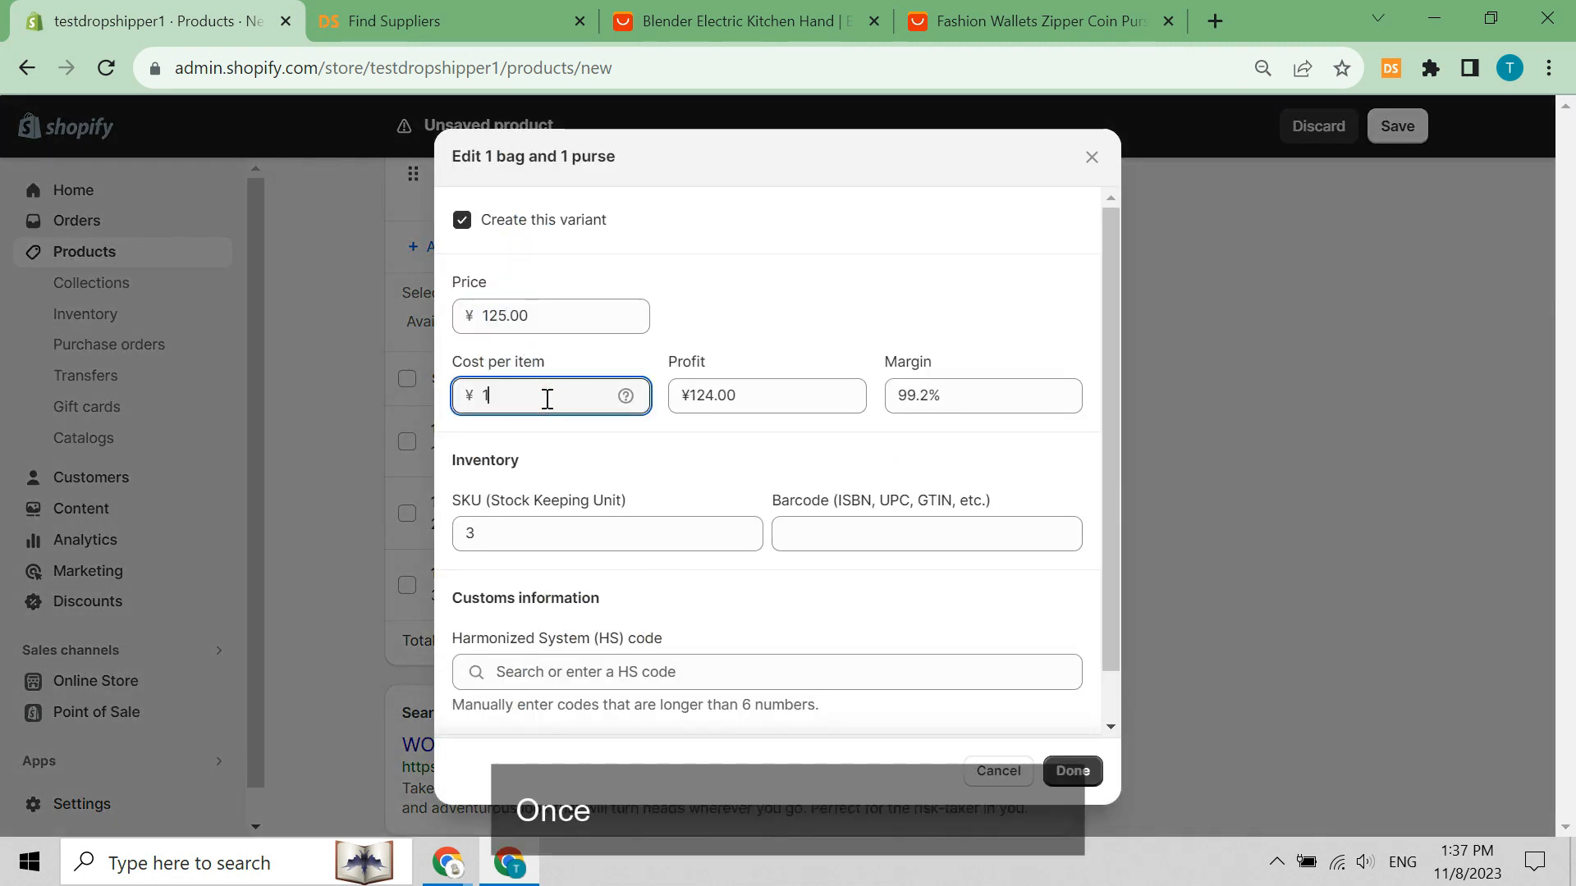
{"action": "left_click", "coordinate": [1072, 772]}
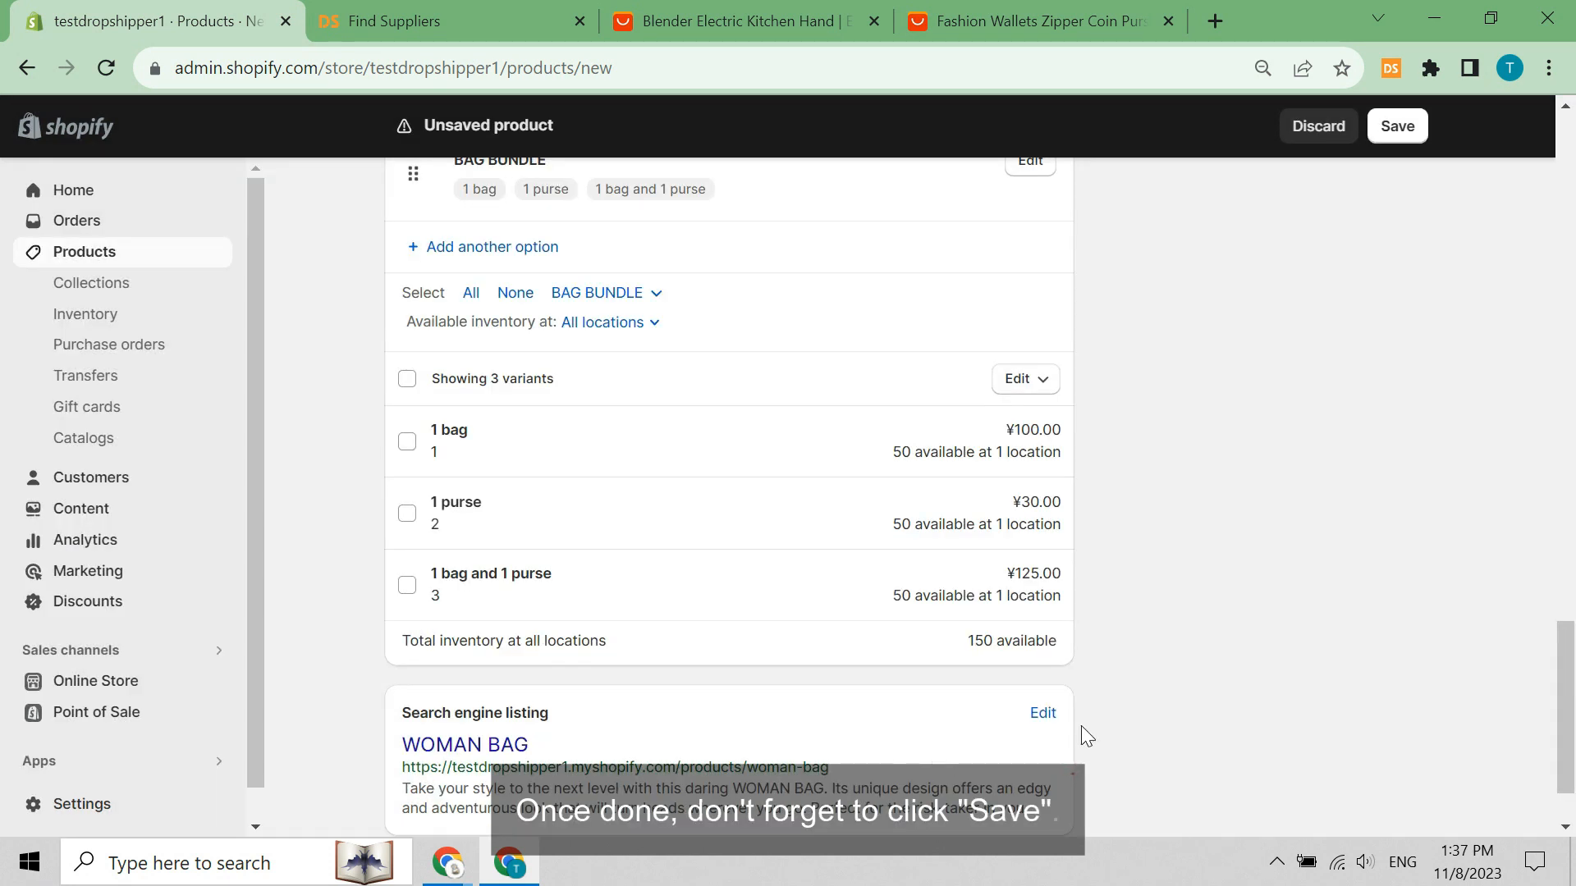
{"action": "left_click", "coordinate": [1397, 126]}
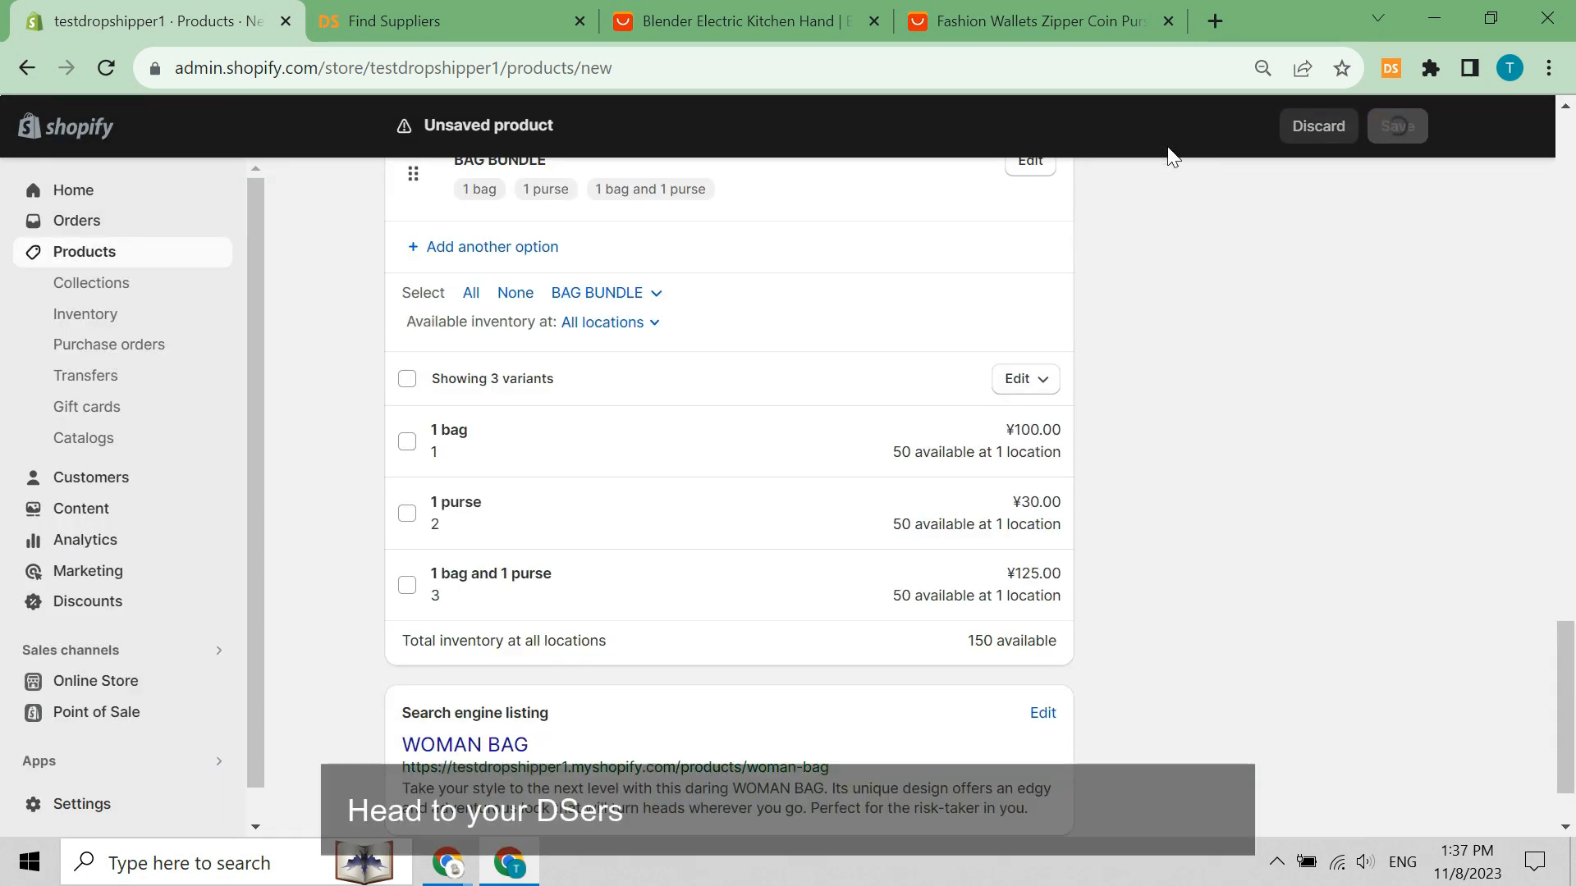
In DSers, import the WOMAN BAG product from the Shopify store into My Products.
{"action": "left_click", "coordinate": [420, 21]}
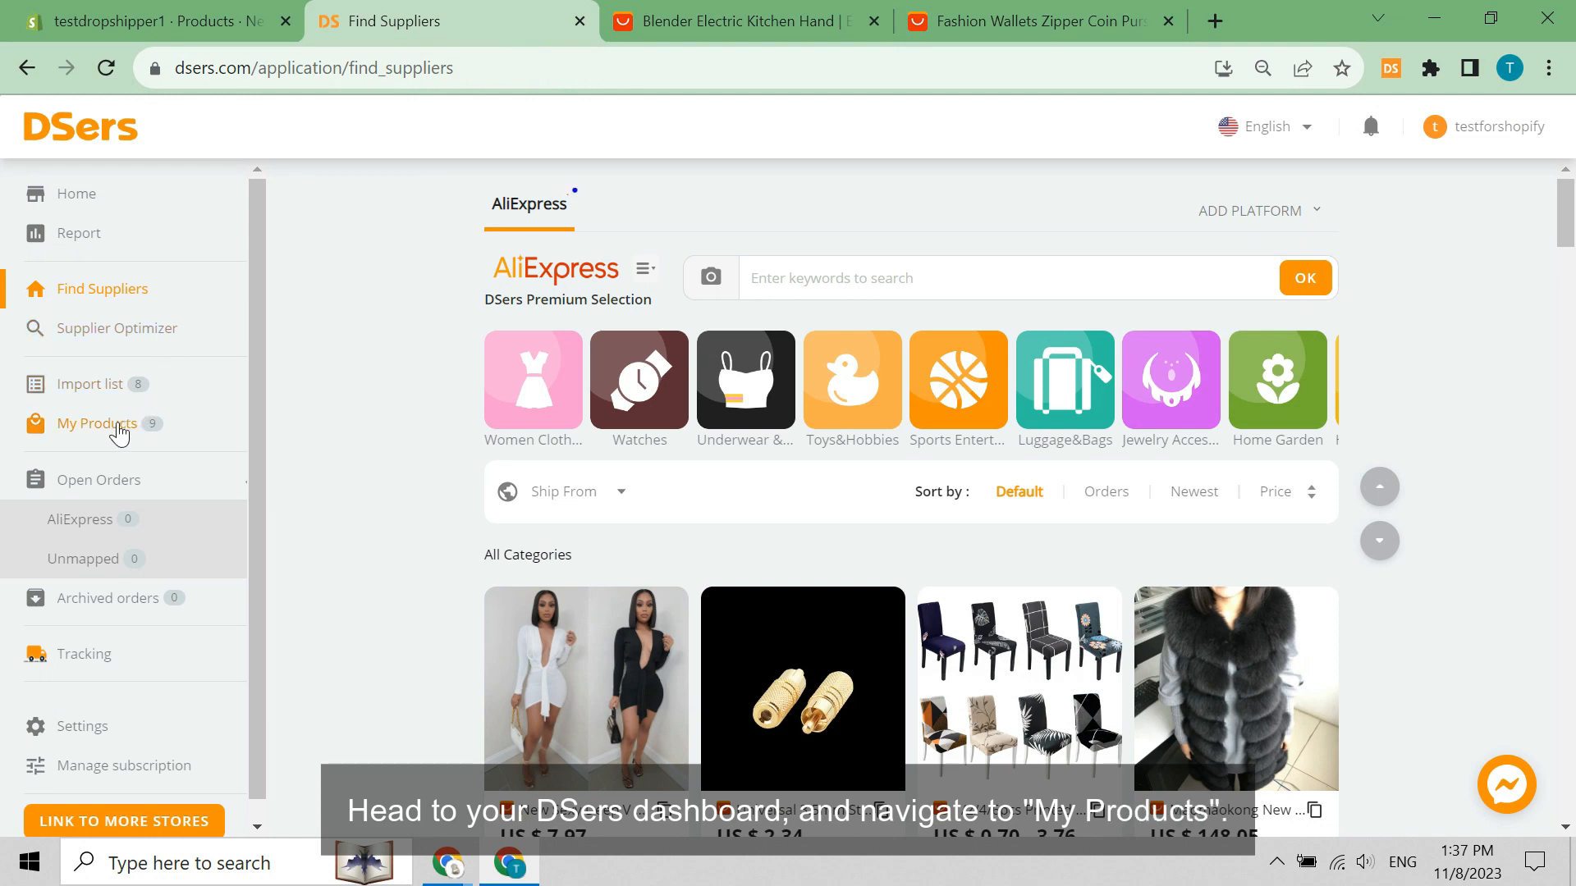
{"action": "left_click", "coordinate": [96, 424]}
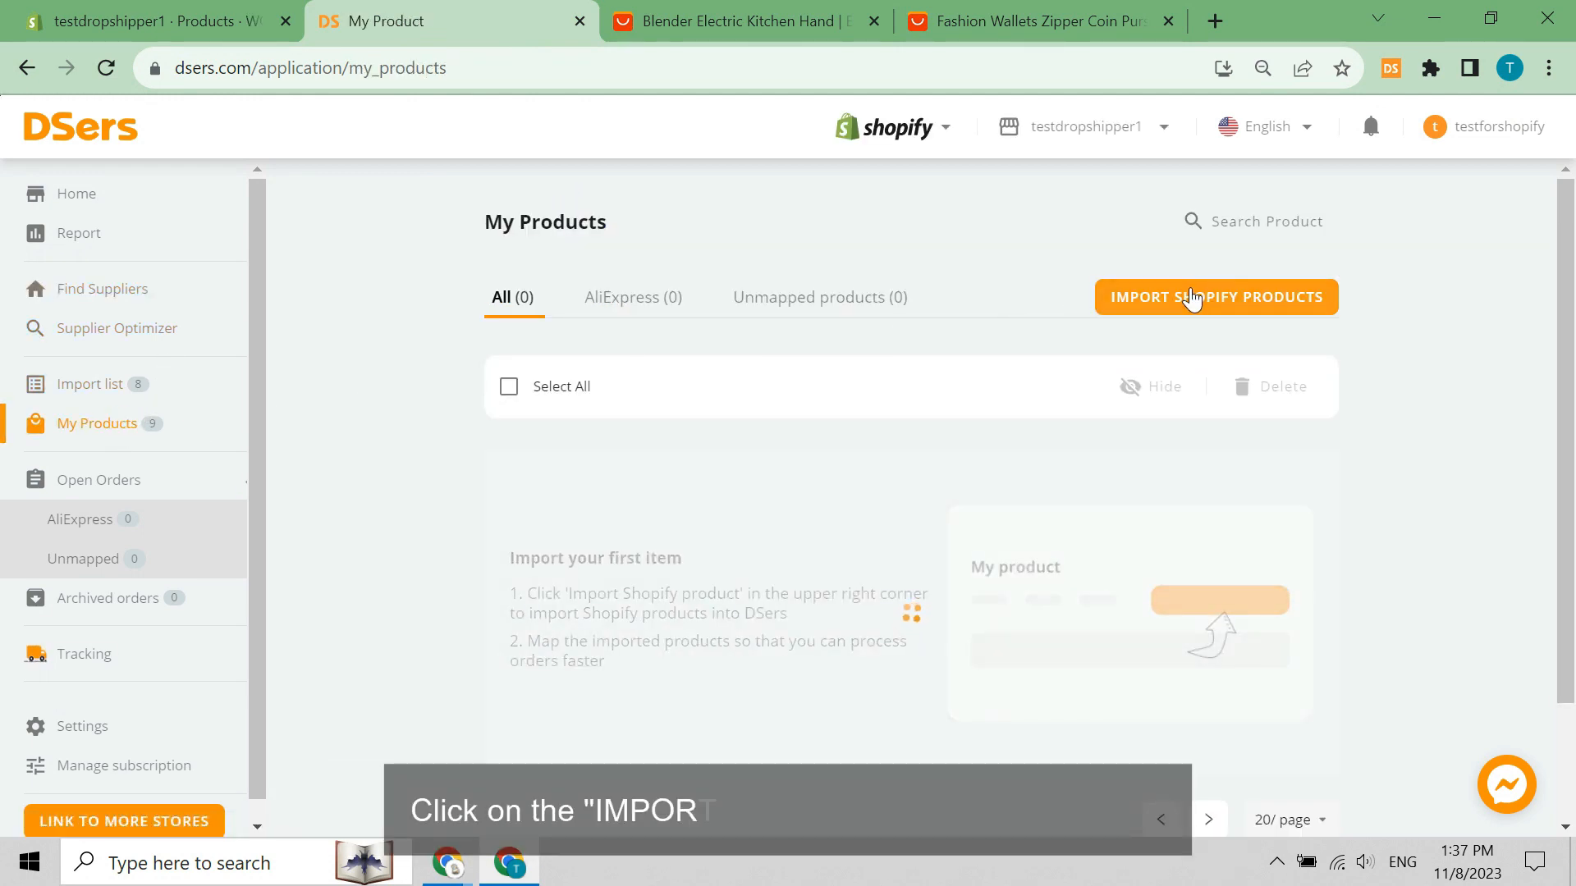
{"action": "left_click", "coordinate": [1217, 297]}
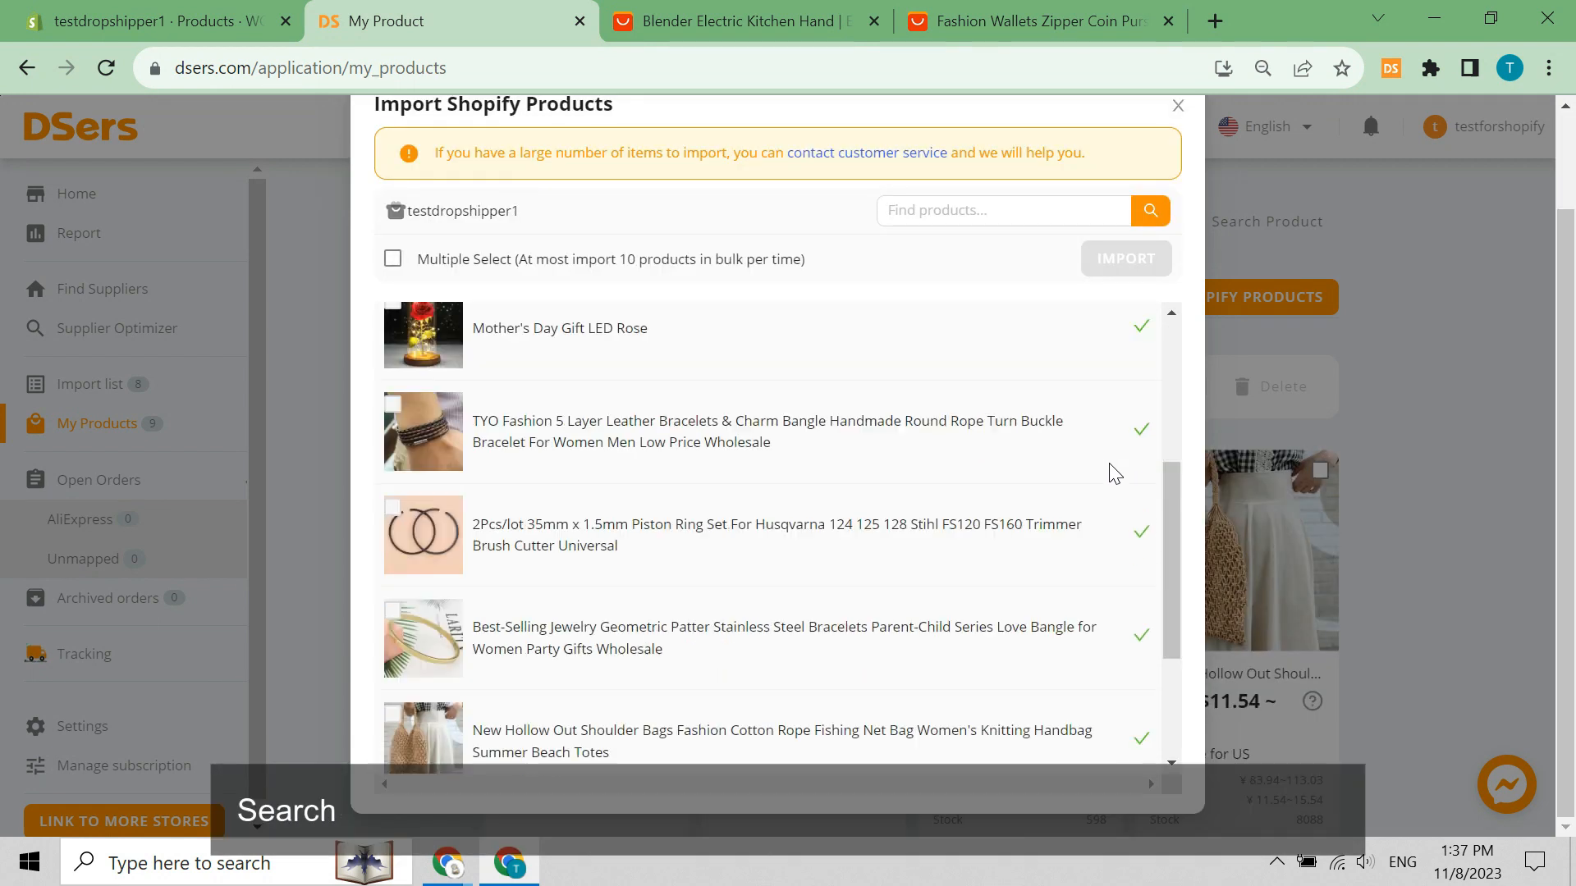
{"action": "scroll", "scroll_direction": "down", "scroll_amount": 3}
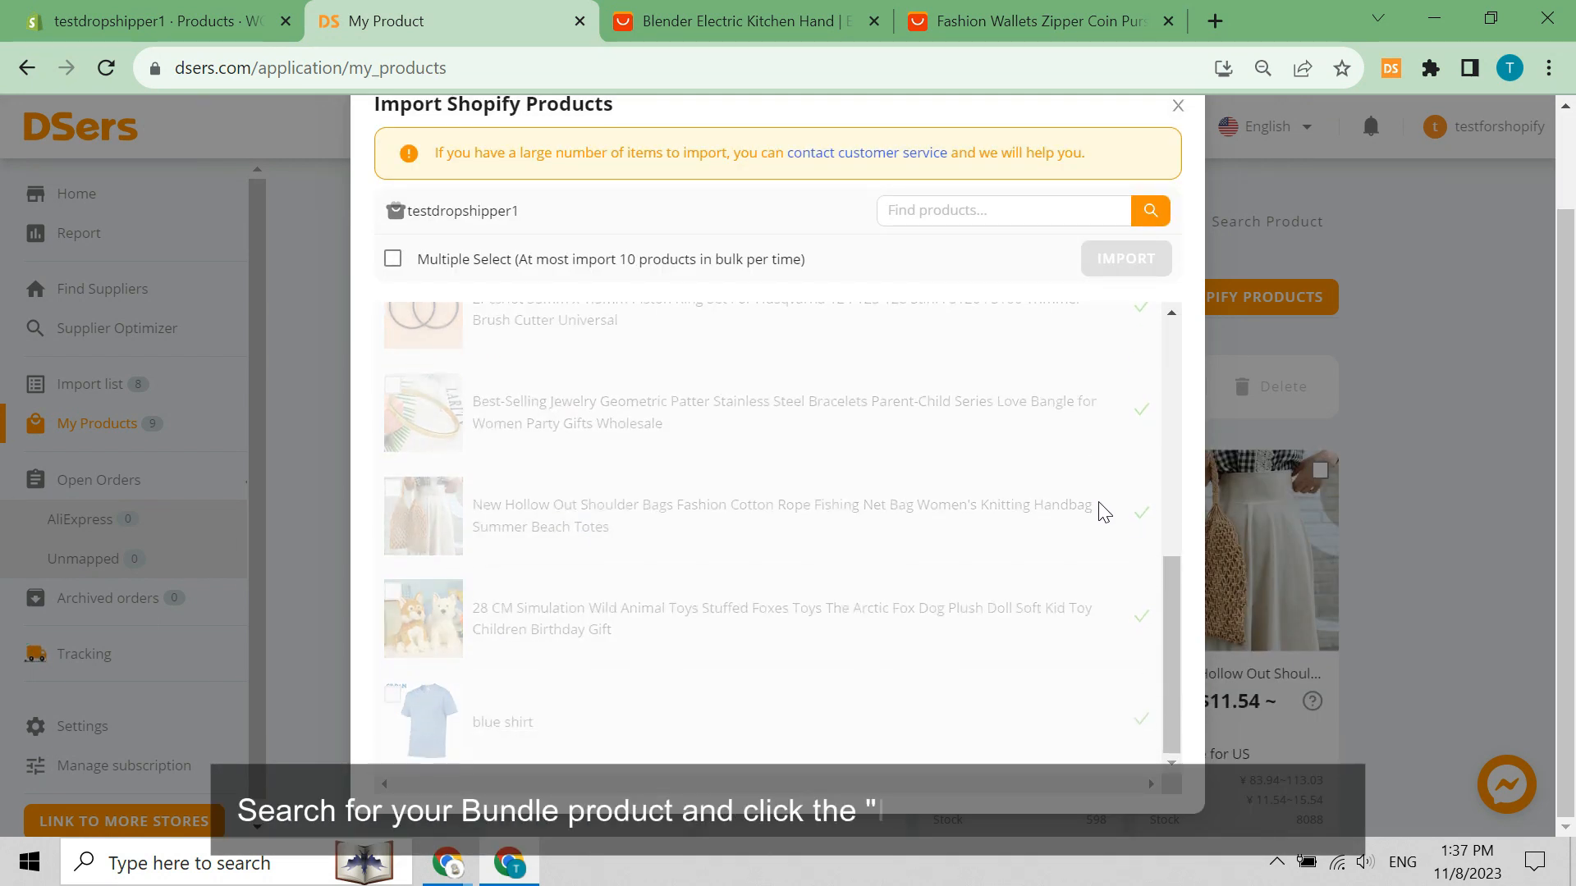
{"action": "scroll", "scroll_direction": "down", "scroll_amount": 3}
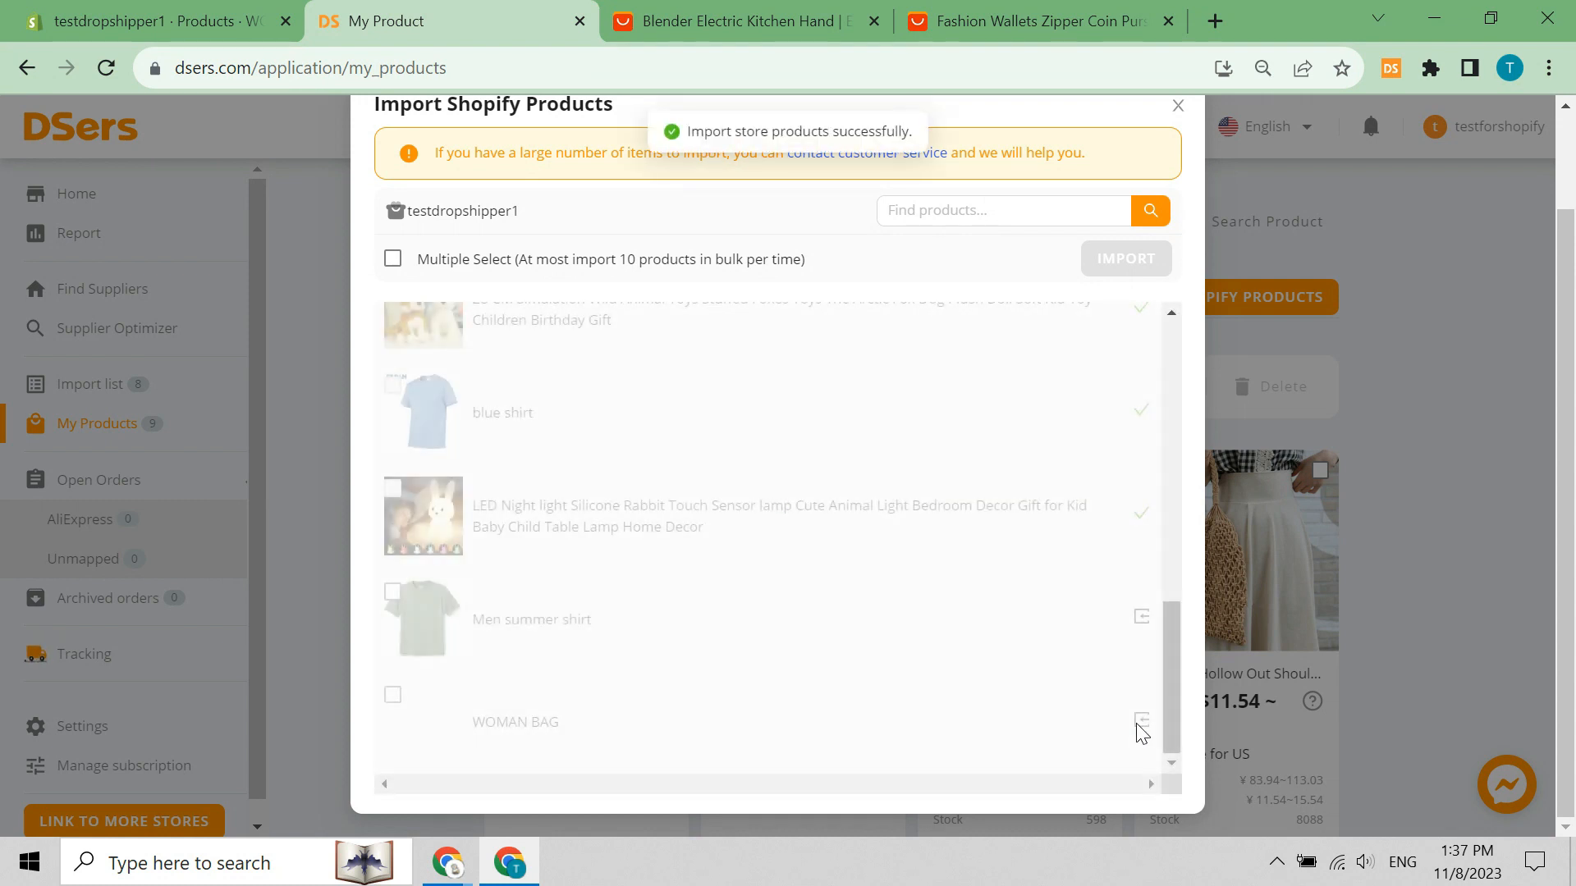
{"action": "left_click", "coordinate": [1178, 105]}
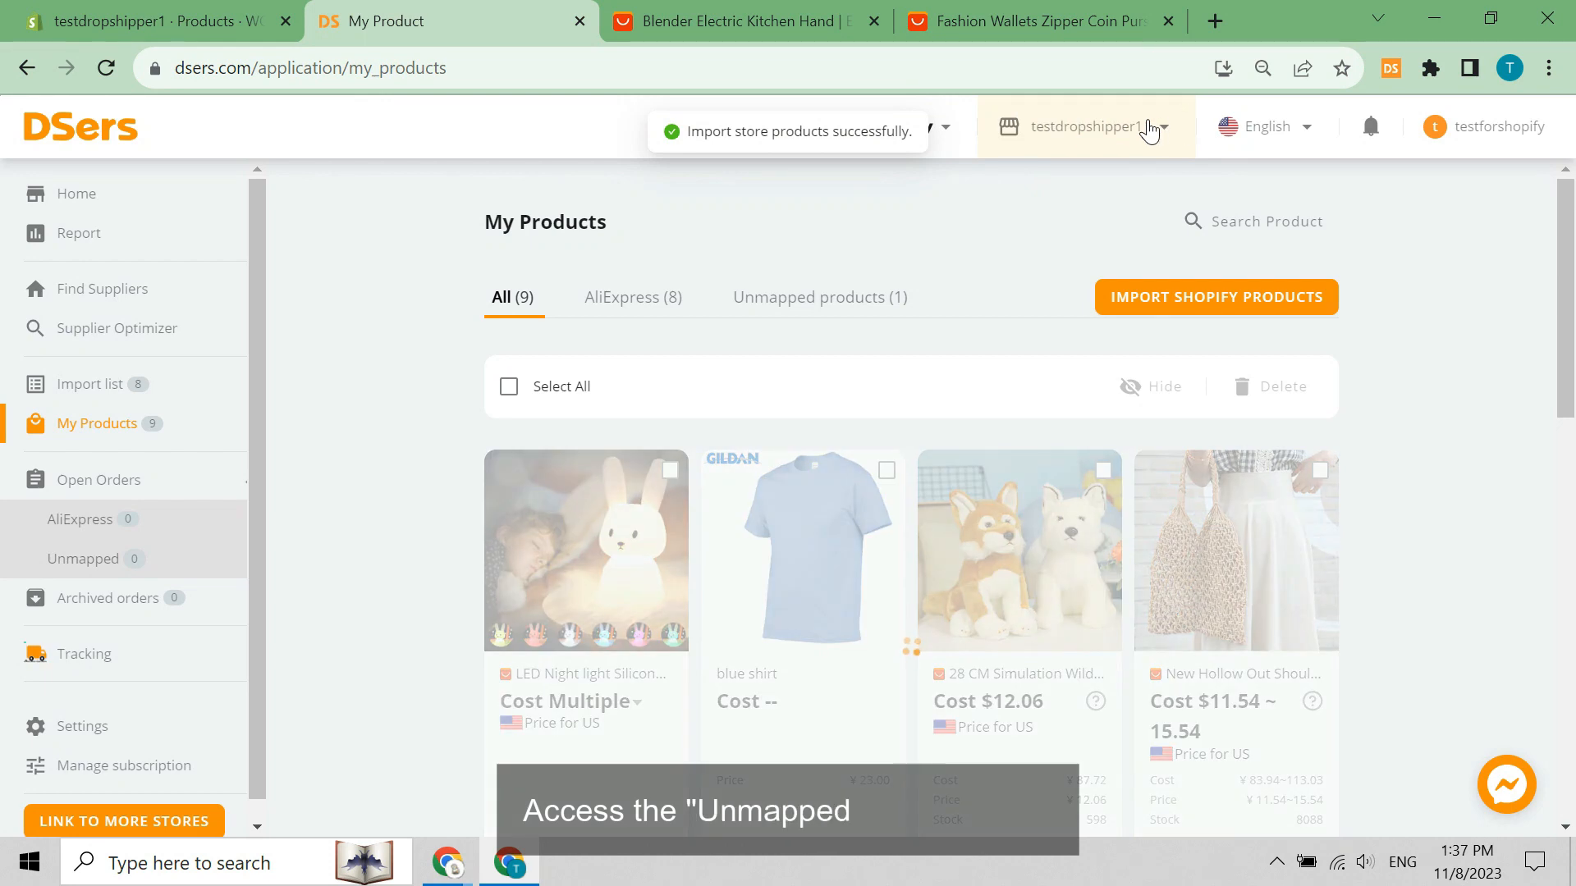
From Unmapped products, open WOMAN BAG's mapping and switch Bundle status on.
{"action": "left_click", "coordinate": [820, 297]}
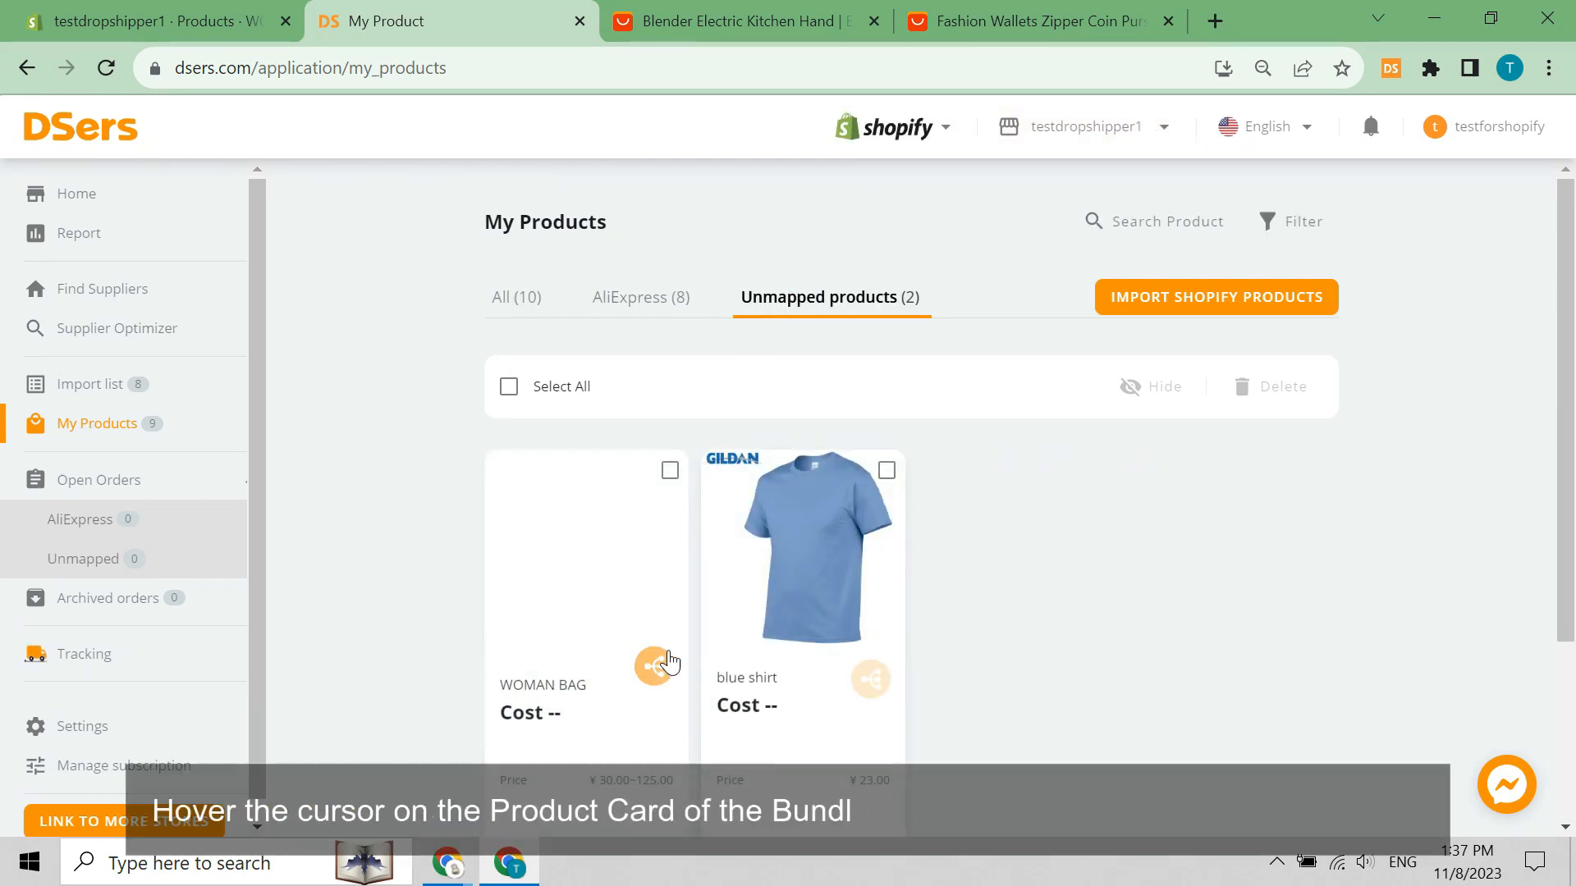
{"action": "left_click", "coordinate": [654, 663]}
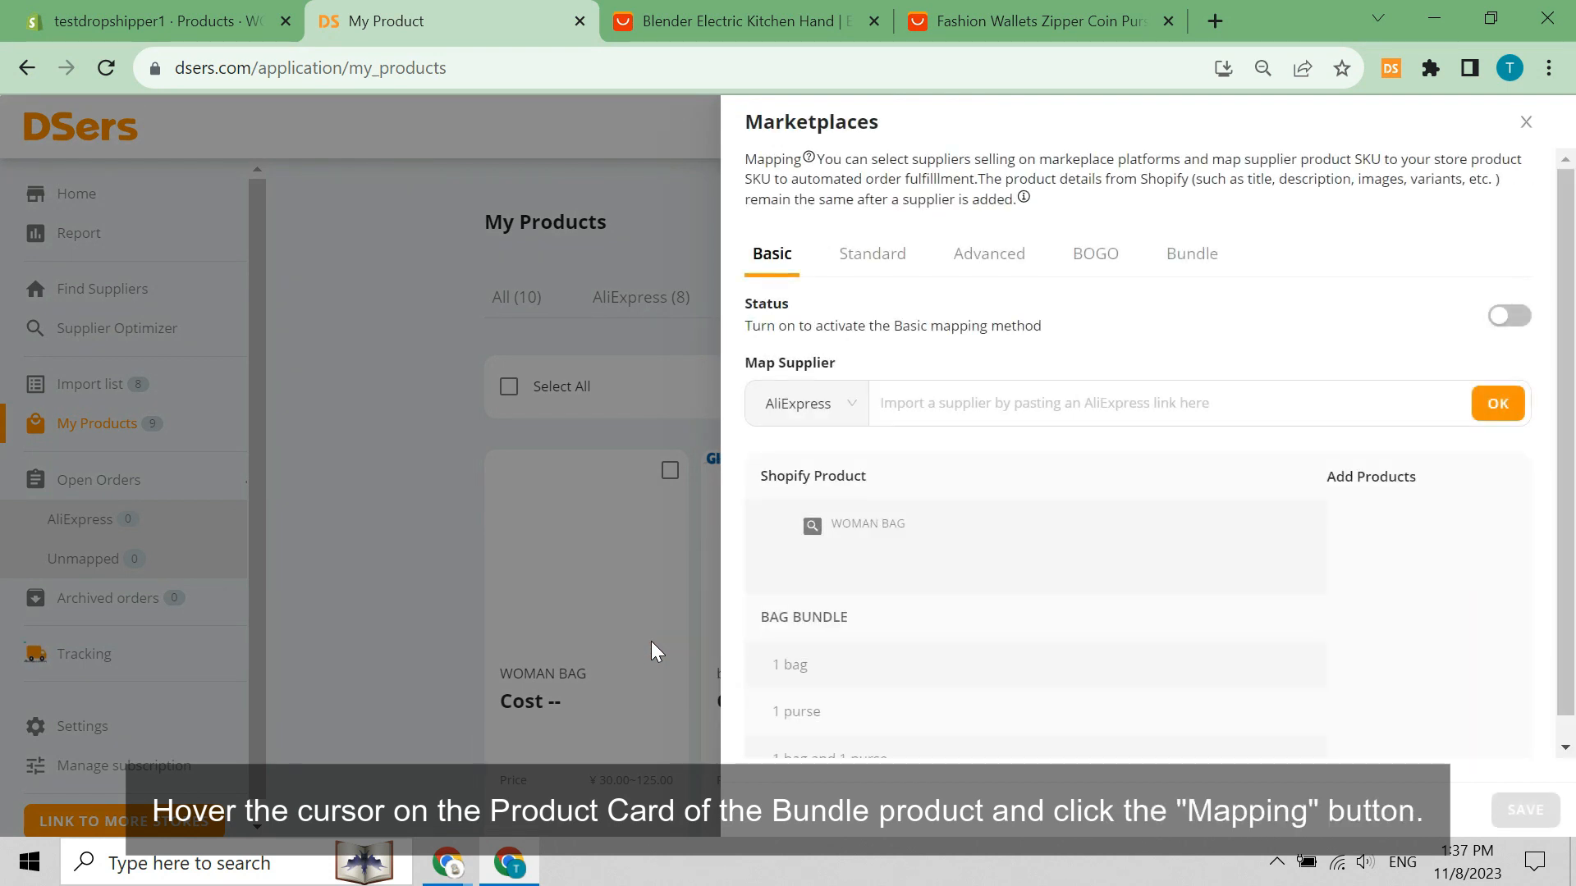
{"action": "left_click", "coordinate": [1191, 253]}
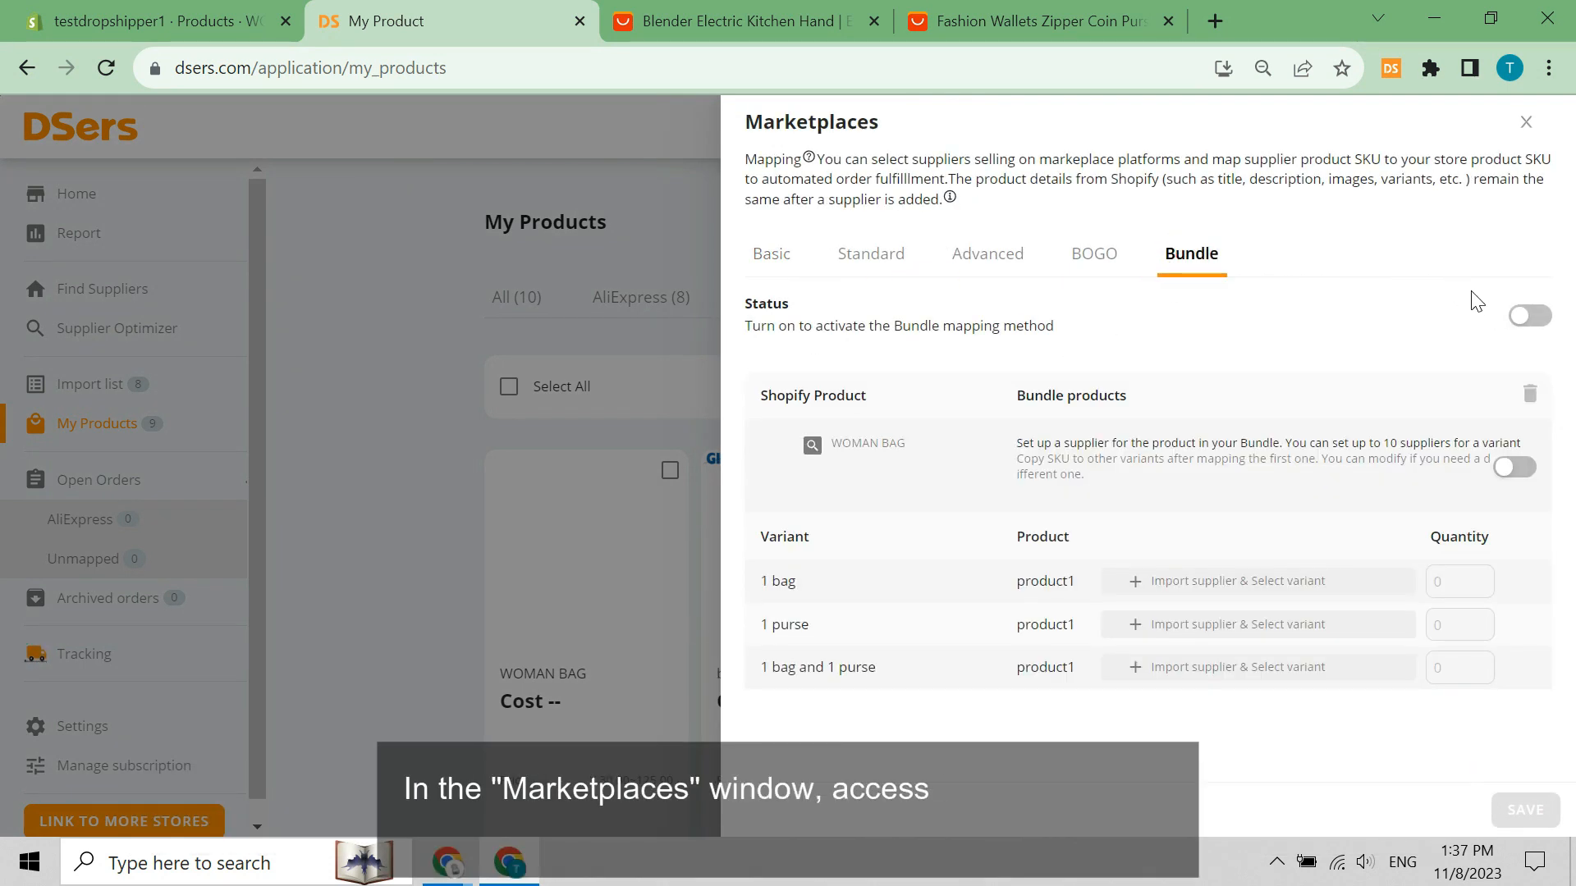
{"action": "left_click", "coordinate": [1529, 316]}
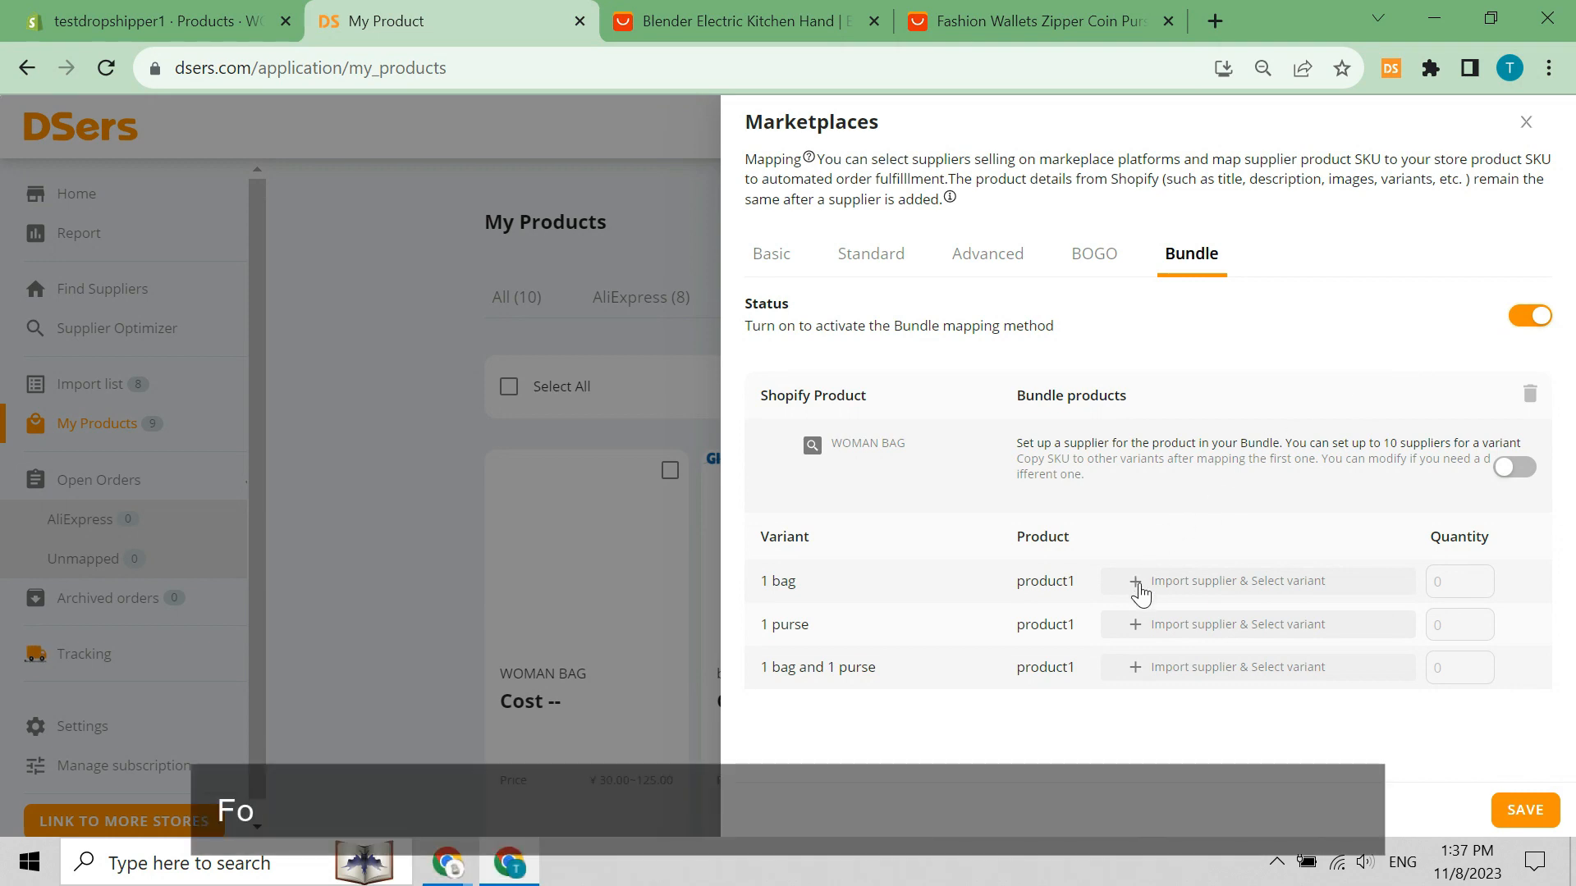
Map the 1 bag variant to the black handbag AliExpress supplier.
{"action": "left_click", "coordinate": [1238, 580]}
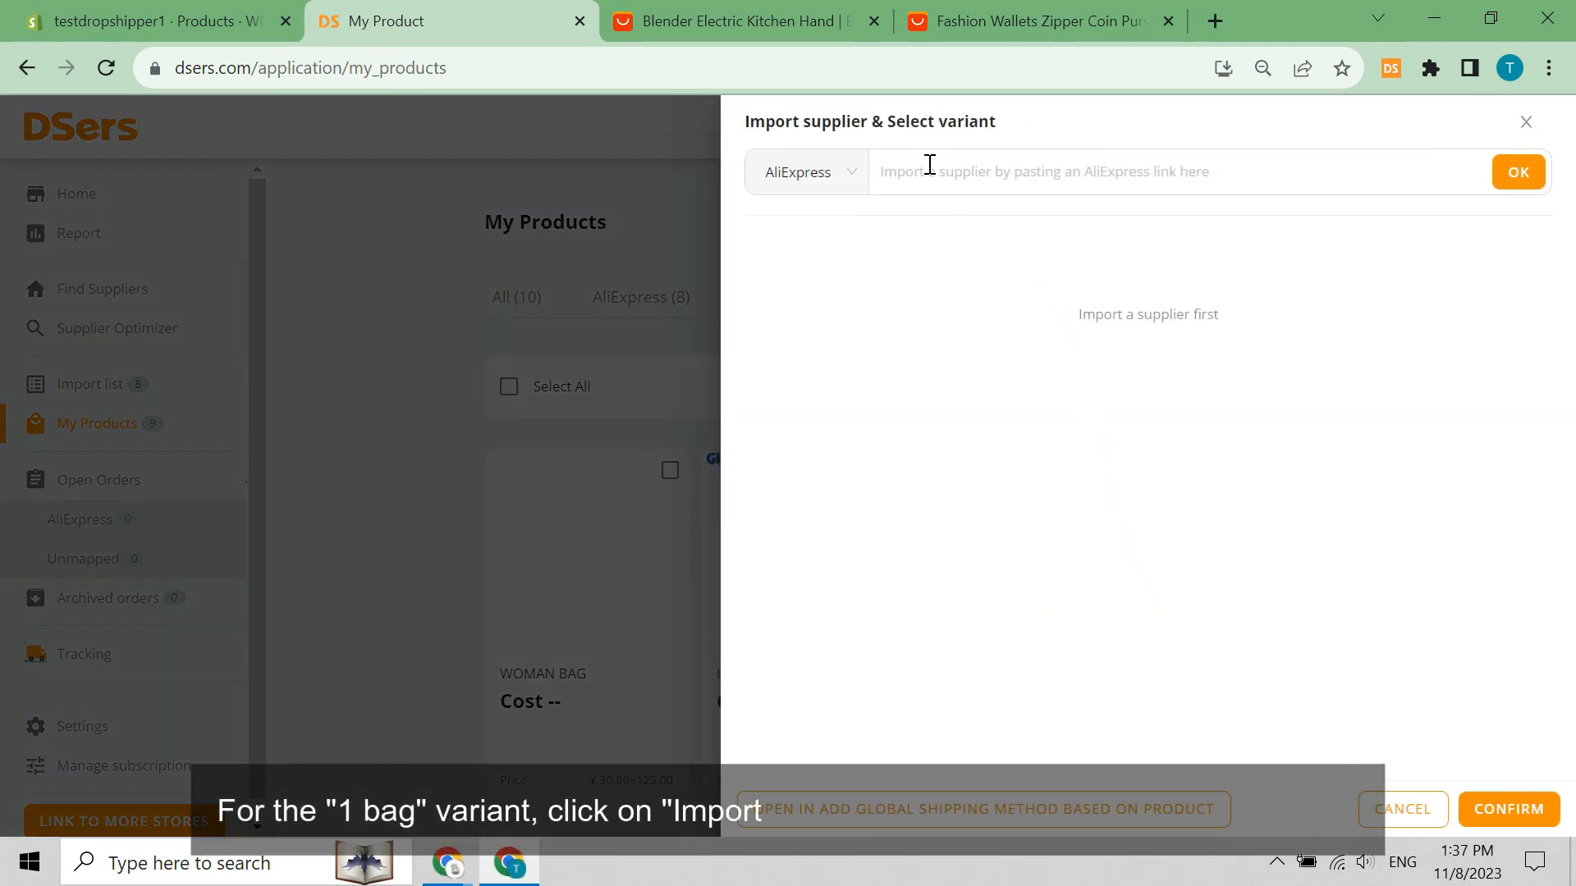
{"action": "left_click", "coordinate": [736, 21]}
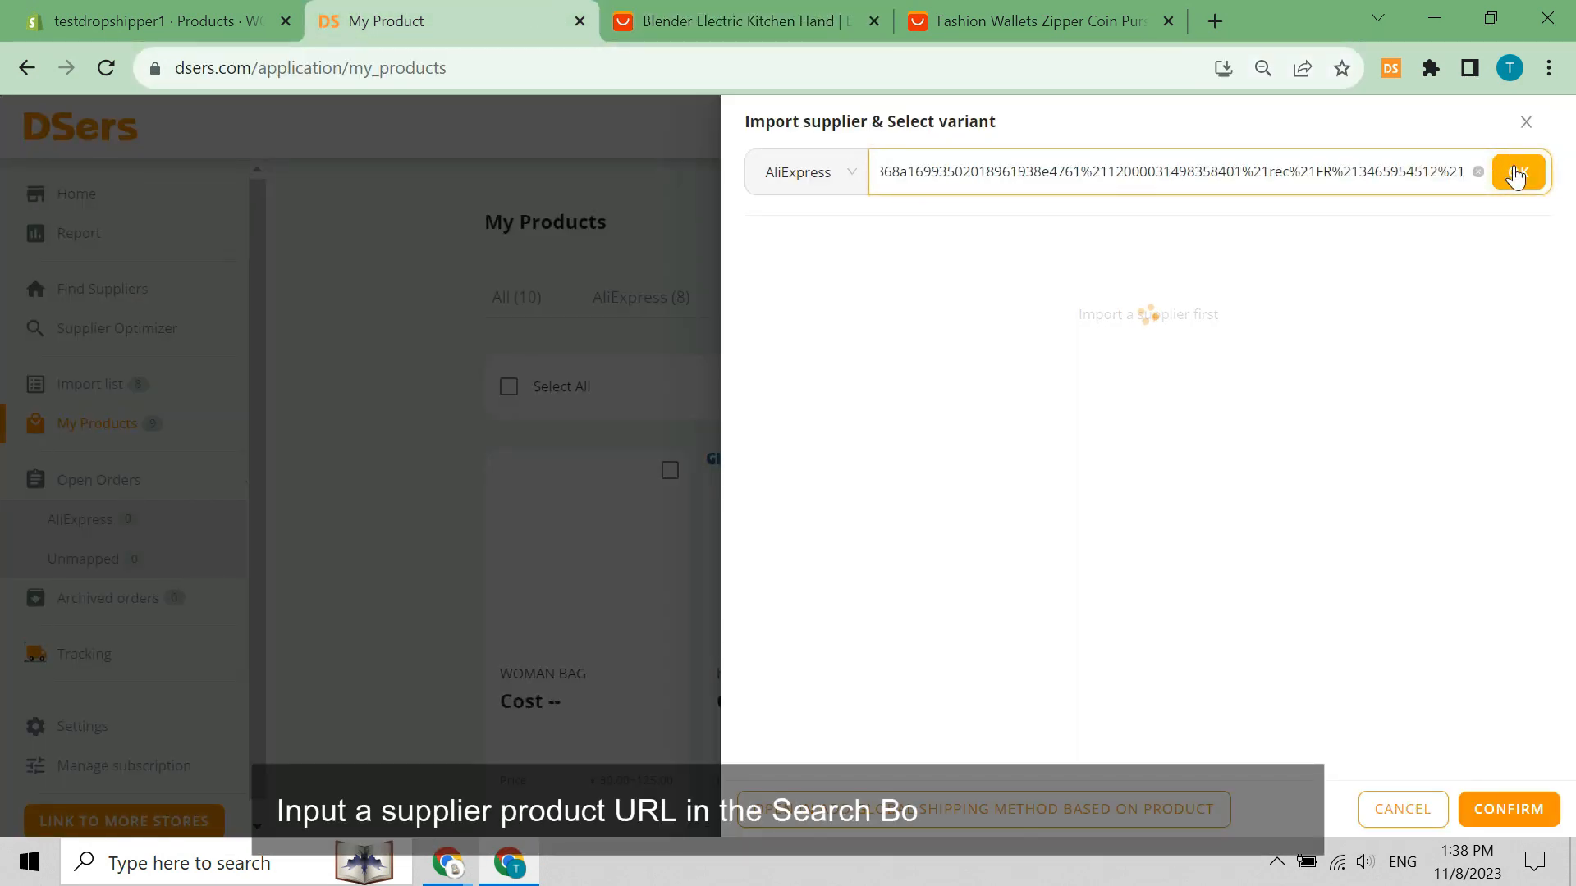
{"action": "left_click", "coordinate": [1518, 172]}
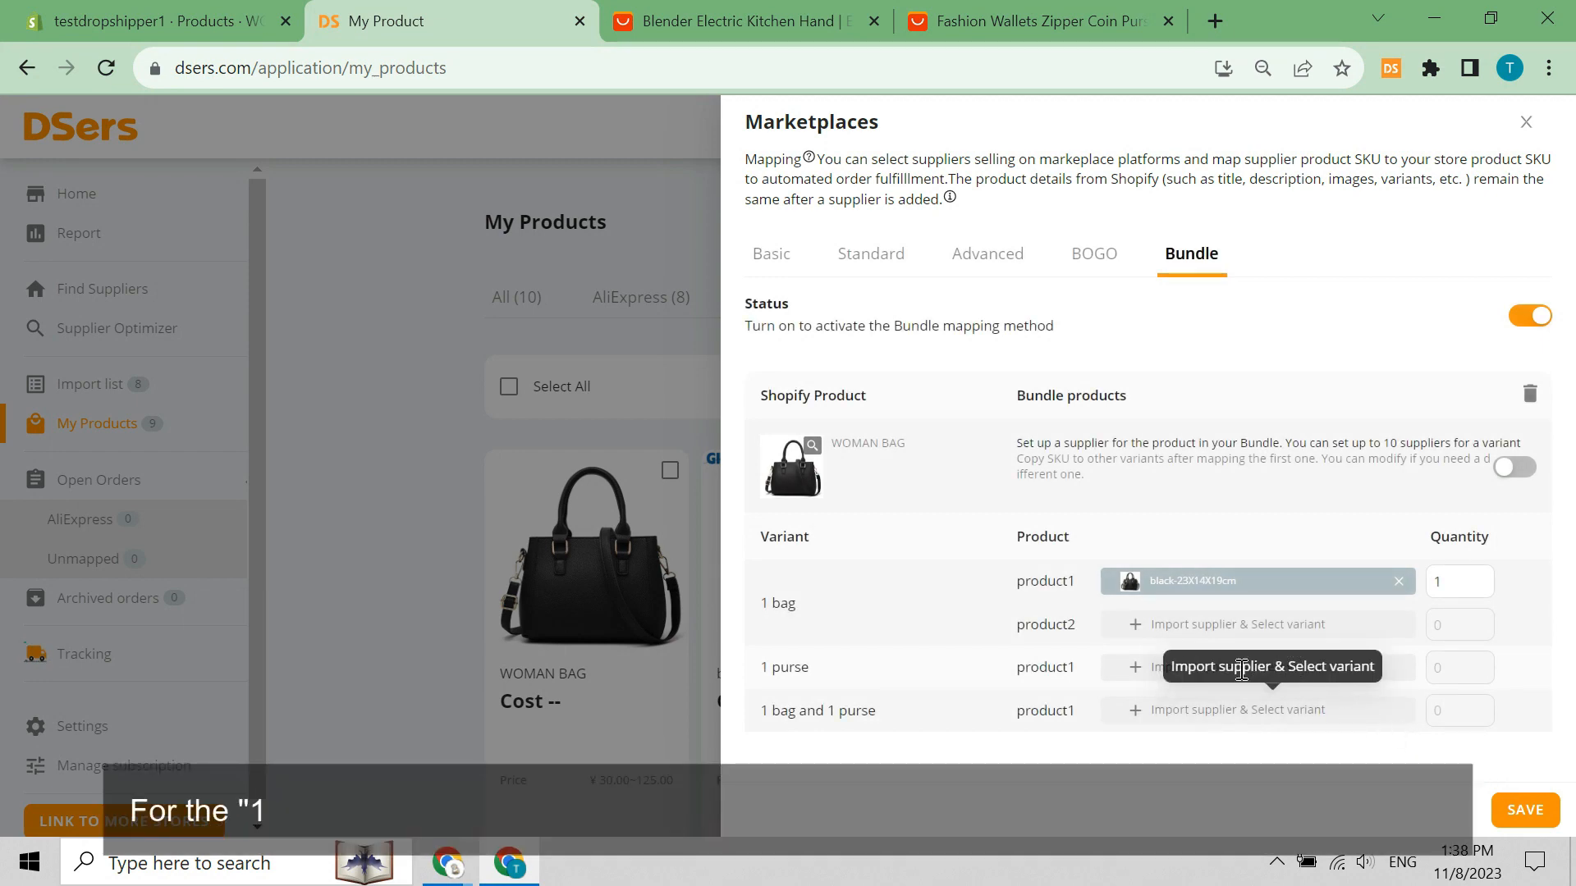
Map the 1 purse variant to the Long Blue wallet supplier.
{"action": "left_click", "coordinate": [1238, 666]}
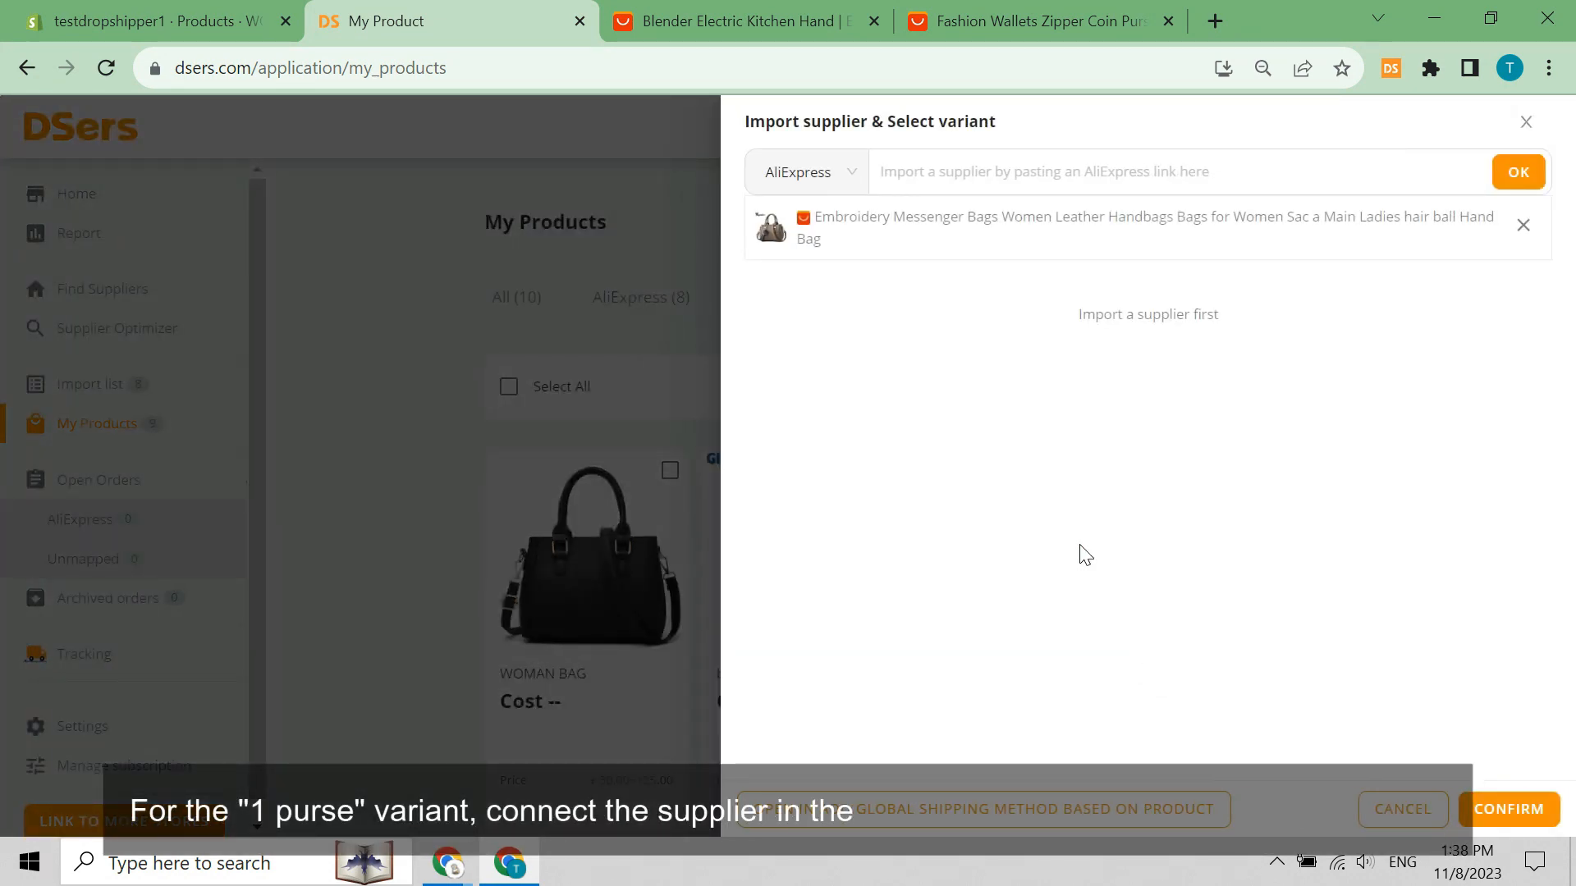
{"action": "left_click", "coordinate": [1037, 20]}
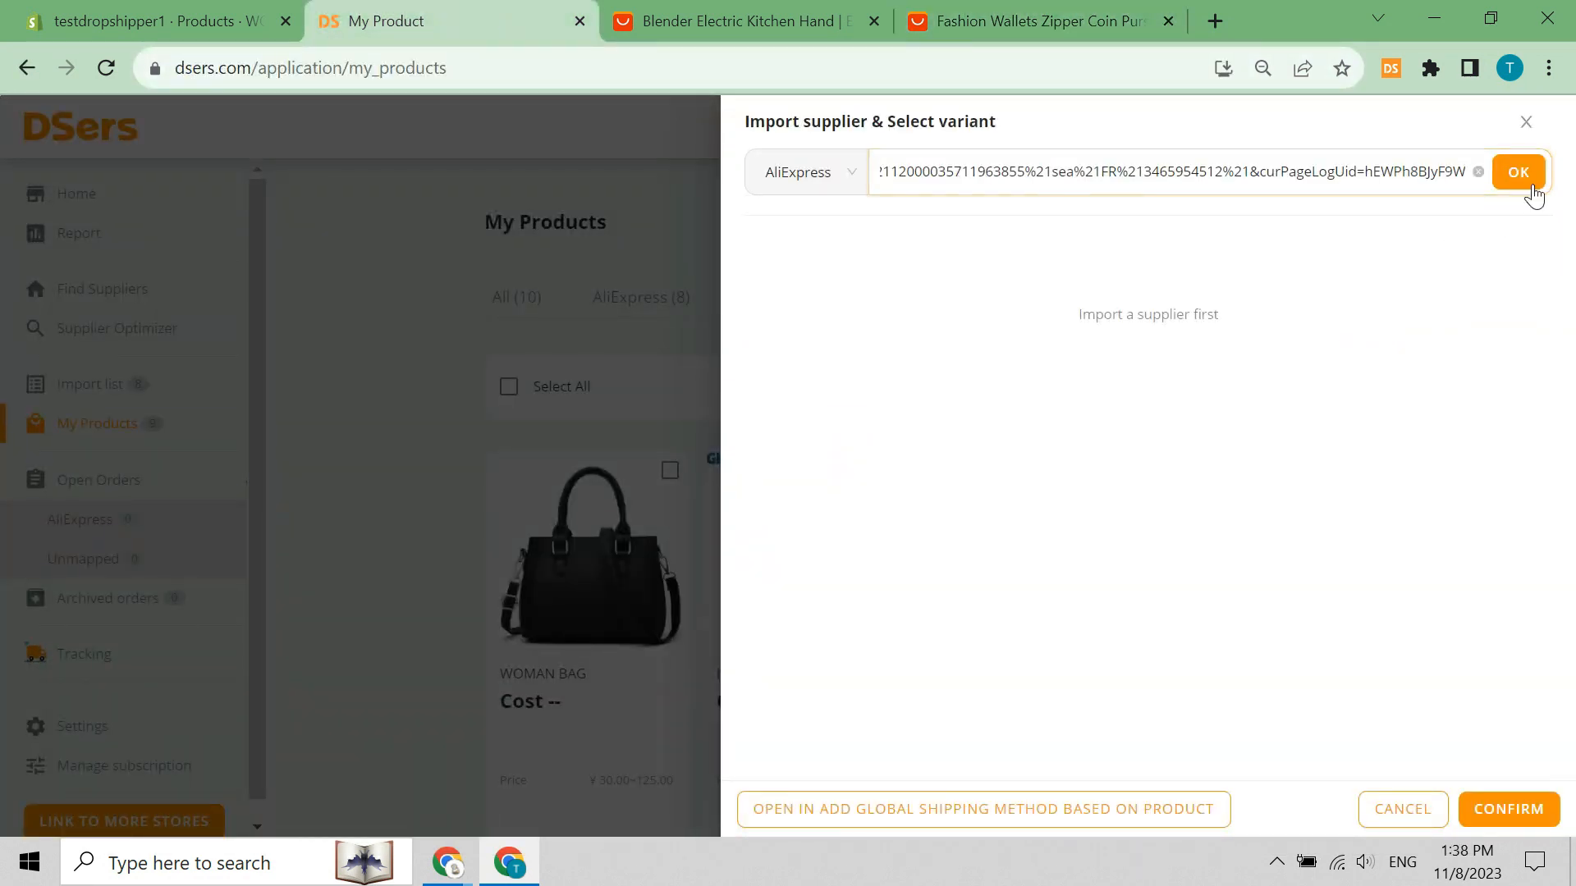
{"action": "left_click", "coordinate": [1518, 172]}
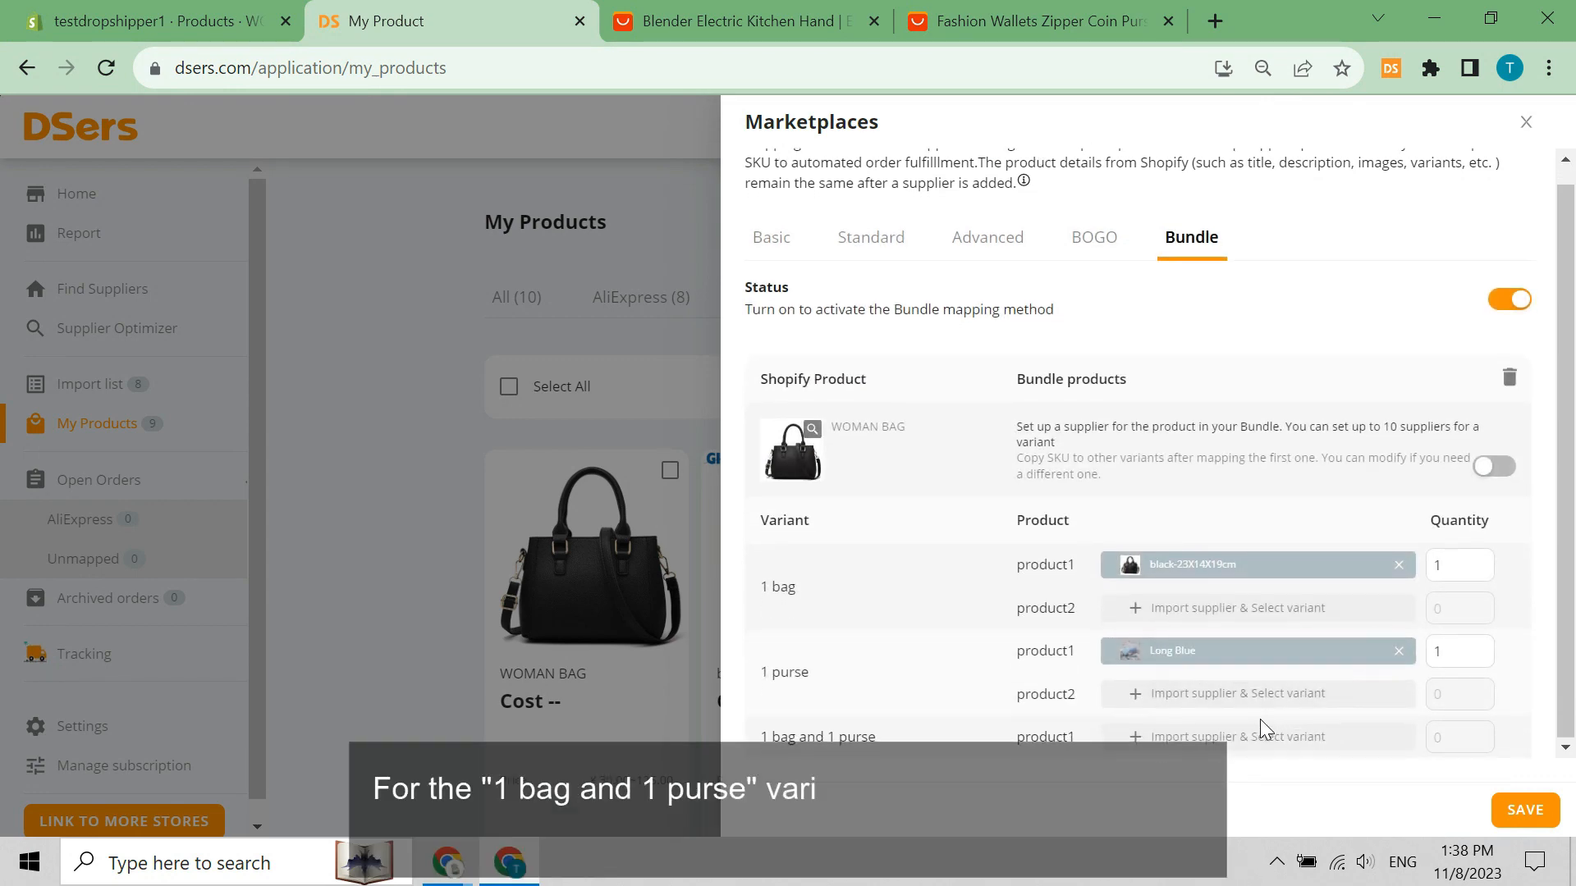
Add the black handbag link as product1 of the combined variant.
{"action": "left_click", "coordinate": [1237, 736]}
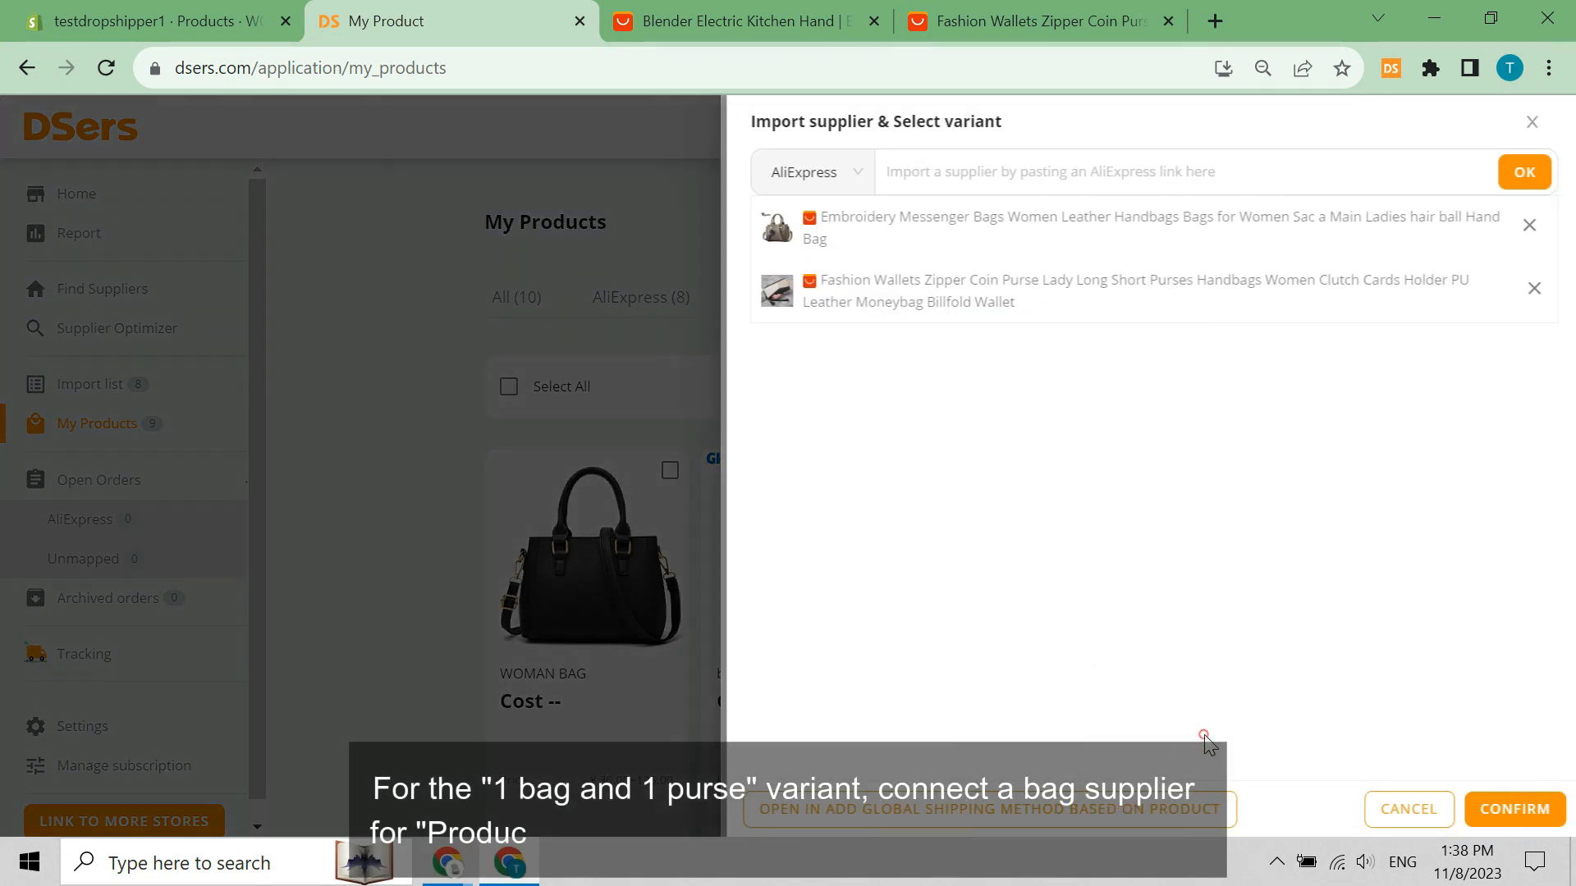
{"action": "type", "text": "https://www.aliexpress.com/item/1005005064216190.html?supplyId=159831080"}
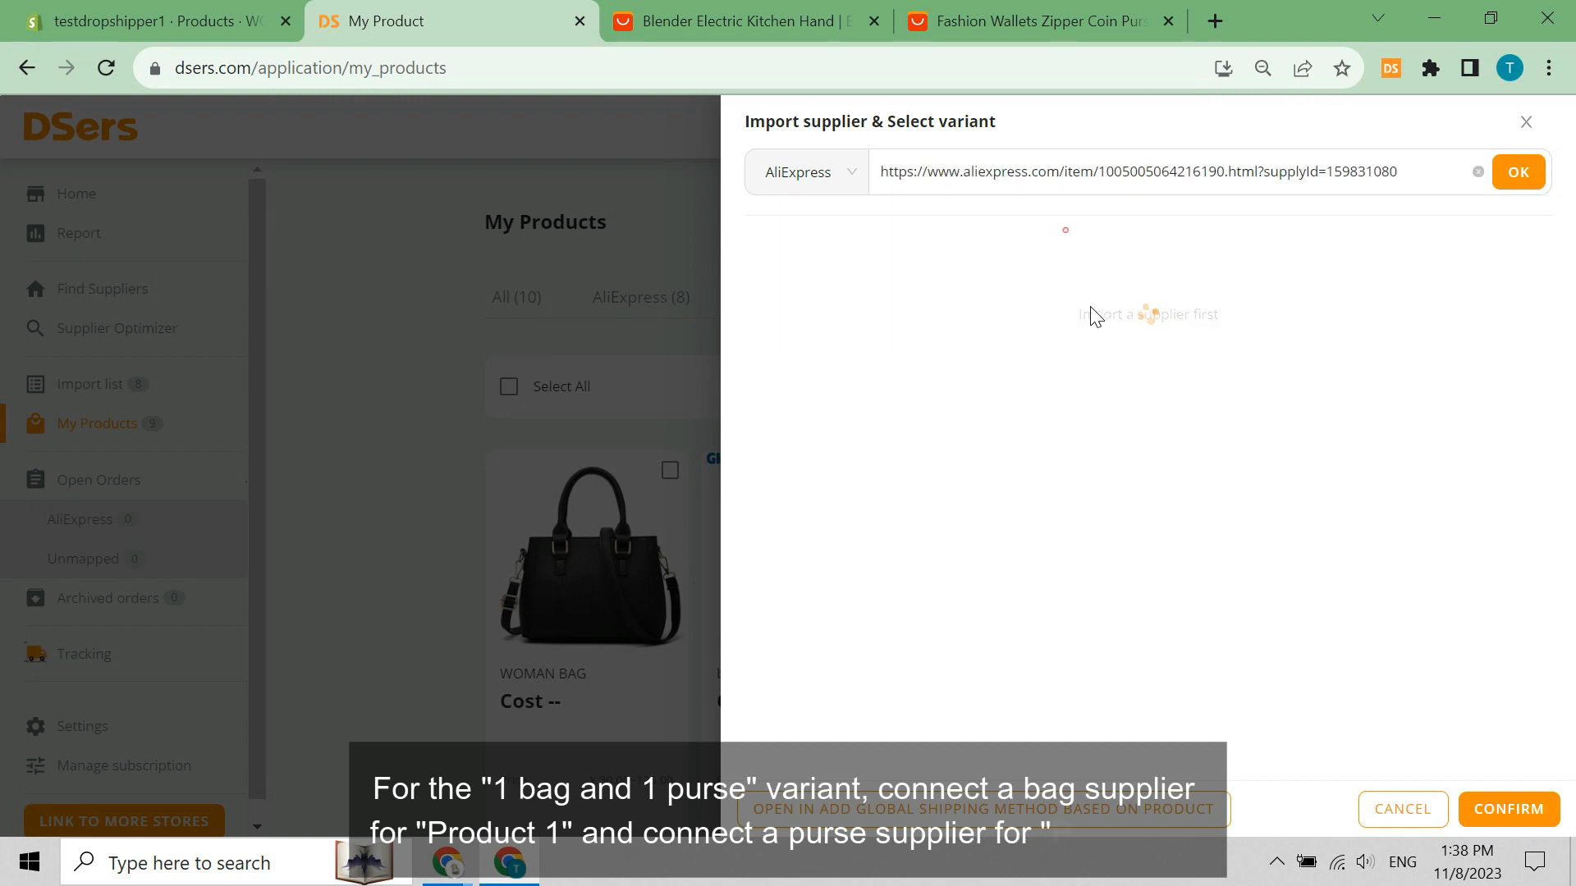
{"action": "left_click", "coordinate": [1518, 172]}
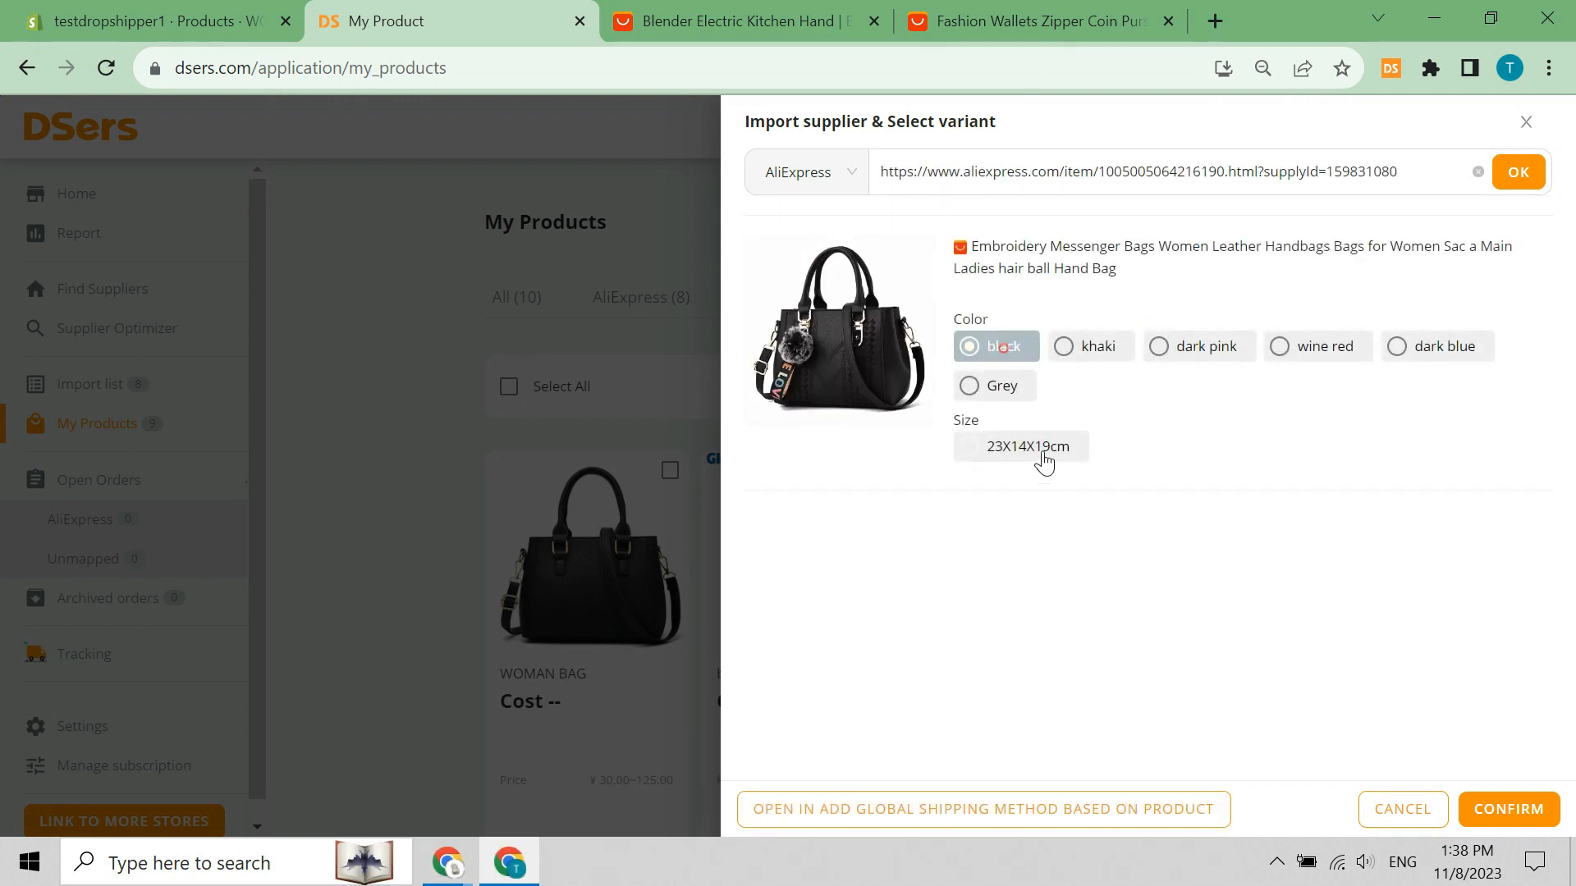
{"action": "left_click", "coordinate": [1509, 809]}
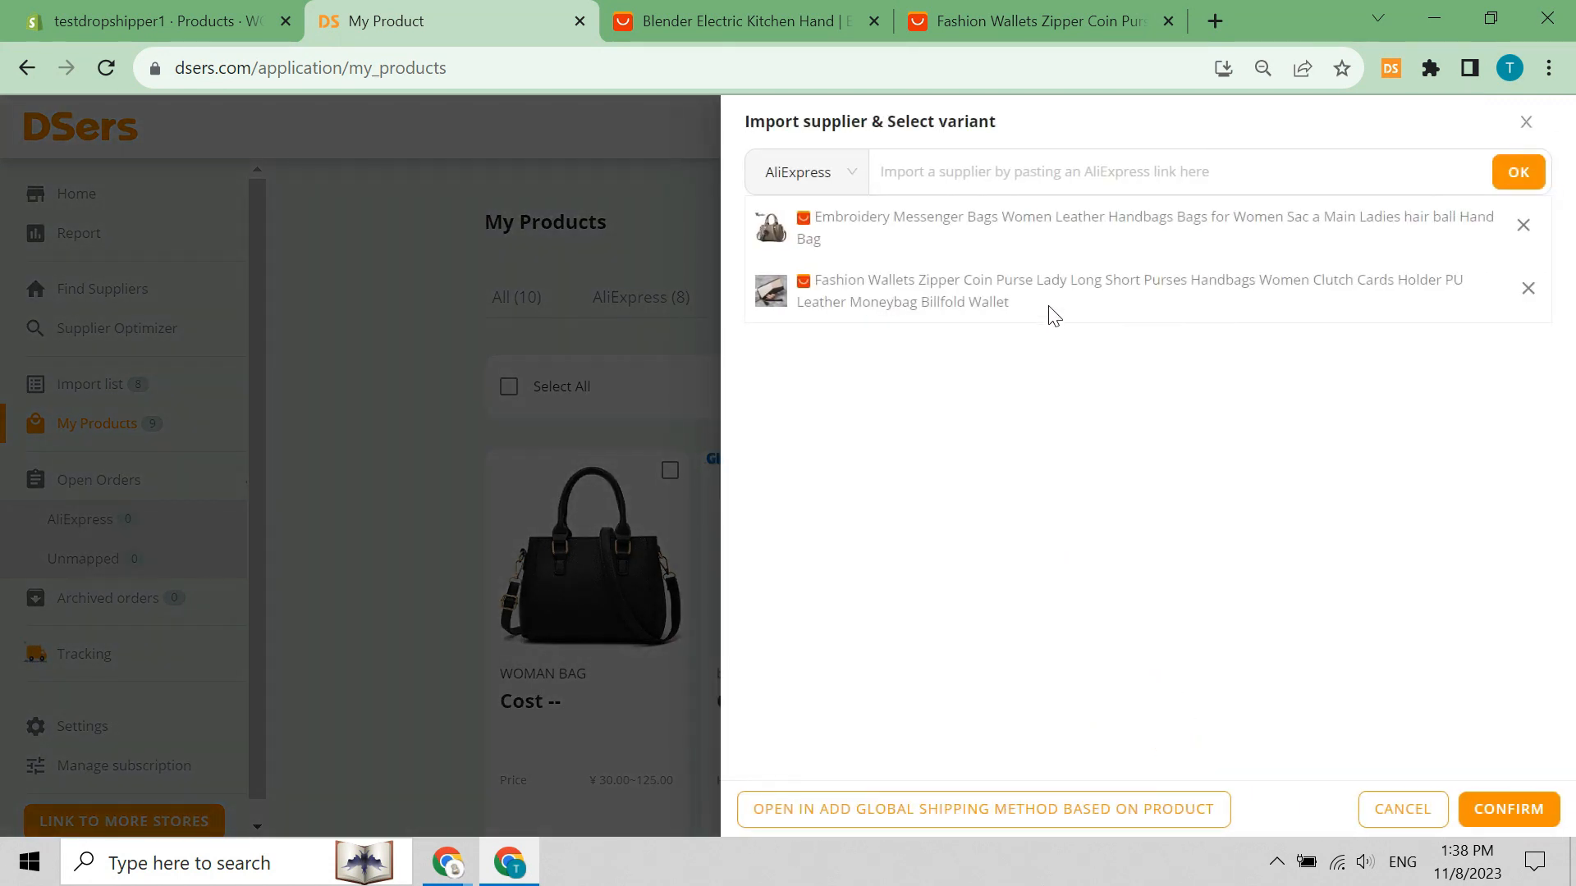
Add the Long Blue wallet link as product2 of the combined variant.
{"action": "type", "text": "https://www.aliexpress.com/item/1005006094727042.html?supplyId=159831080"}
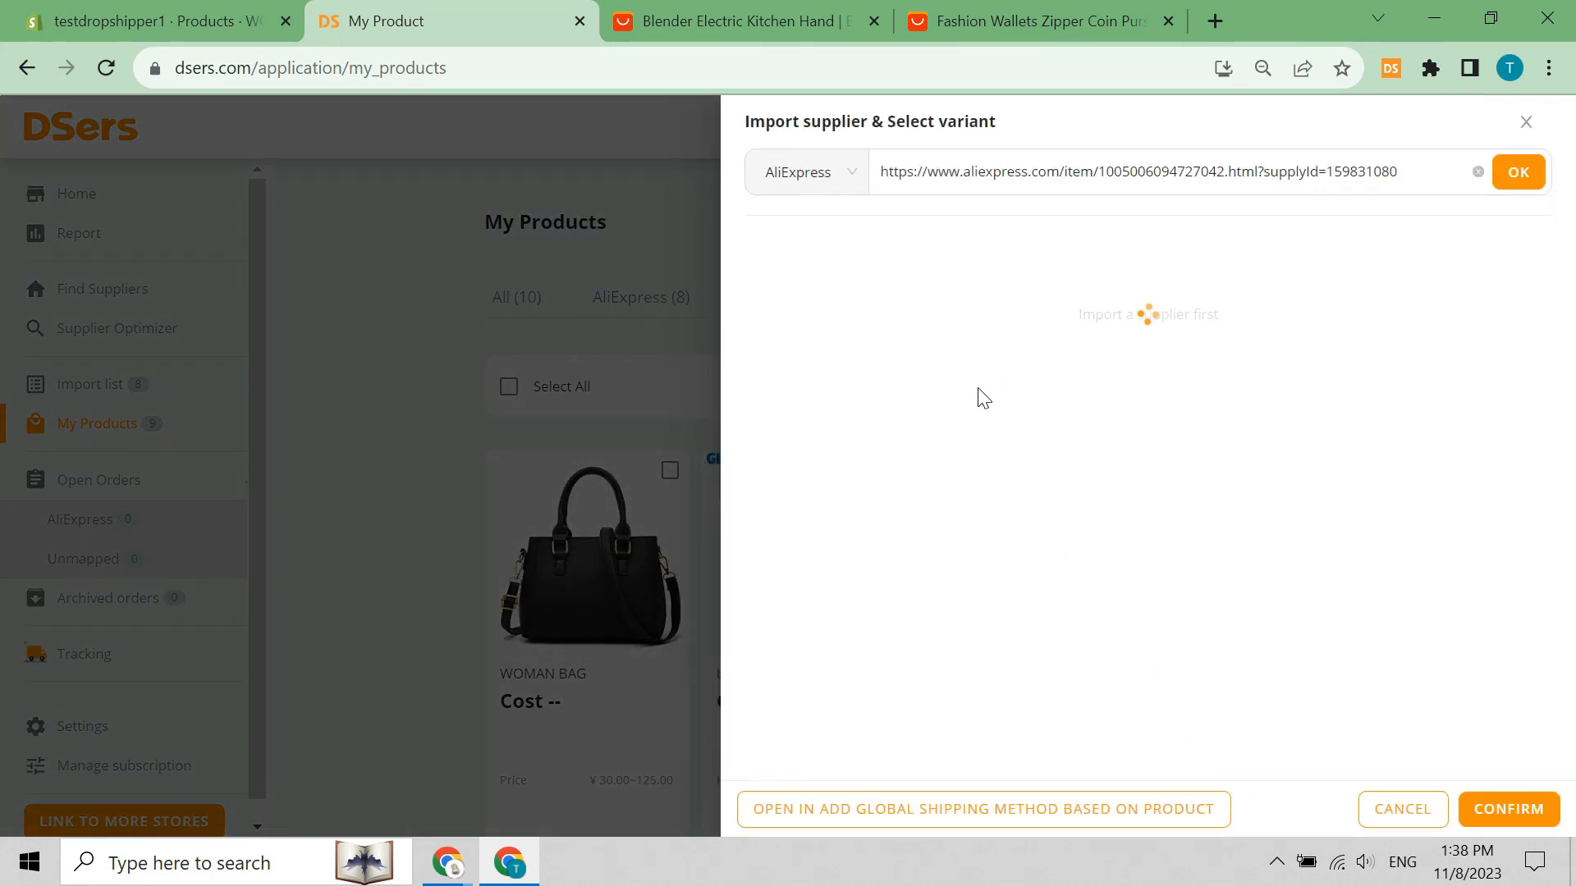
{"action": "left_click", "coordinate": [1518, 172]}
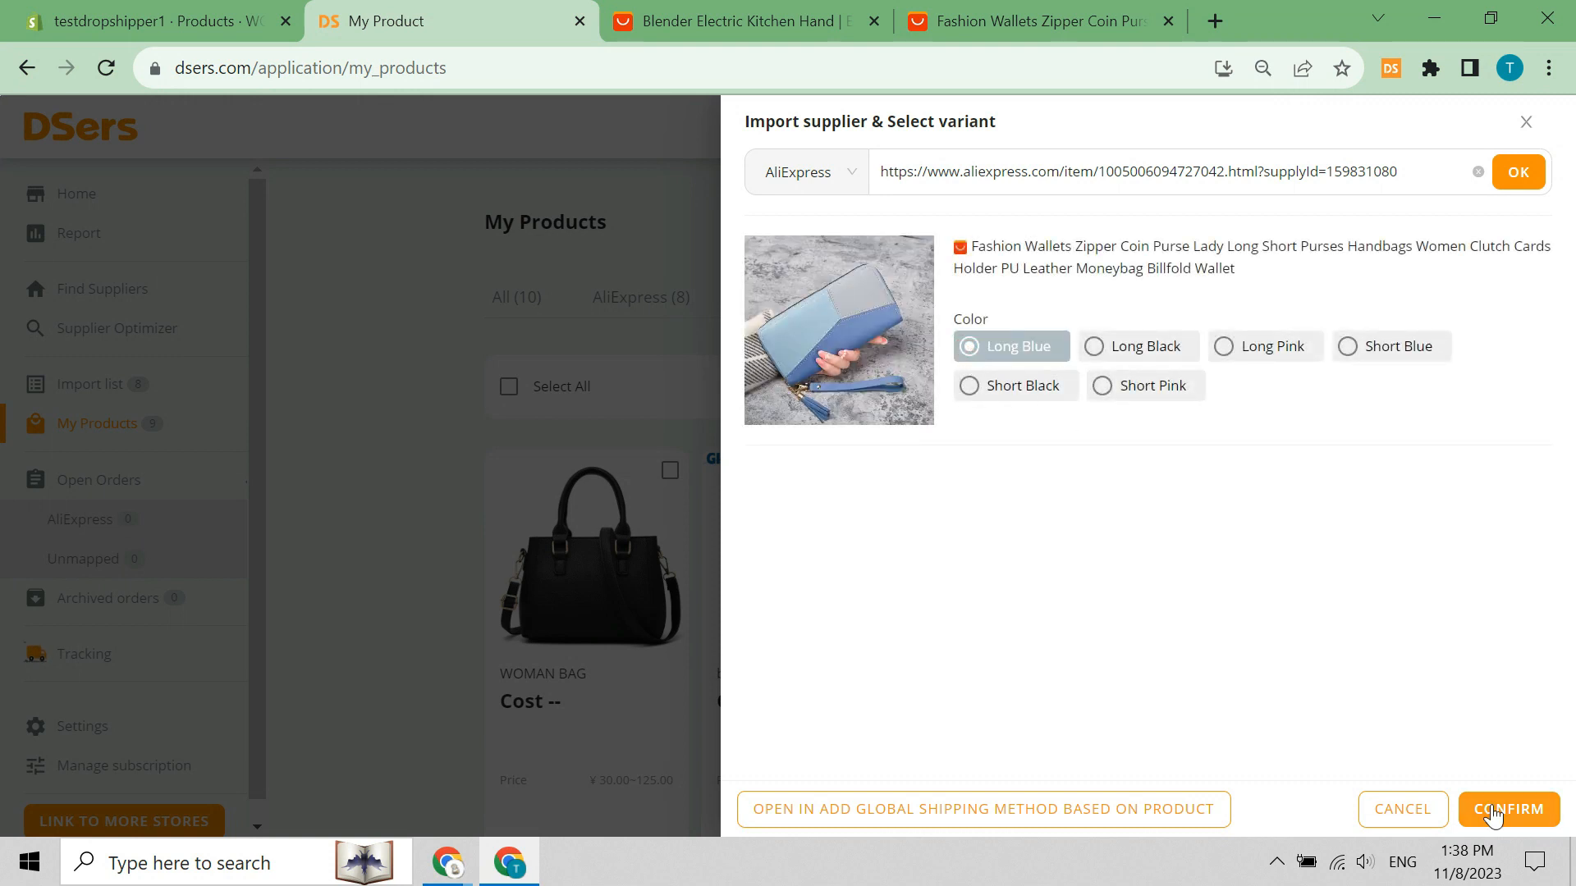
{"action": "left_click", "coordinate": [1510, 810]}
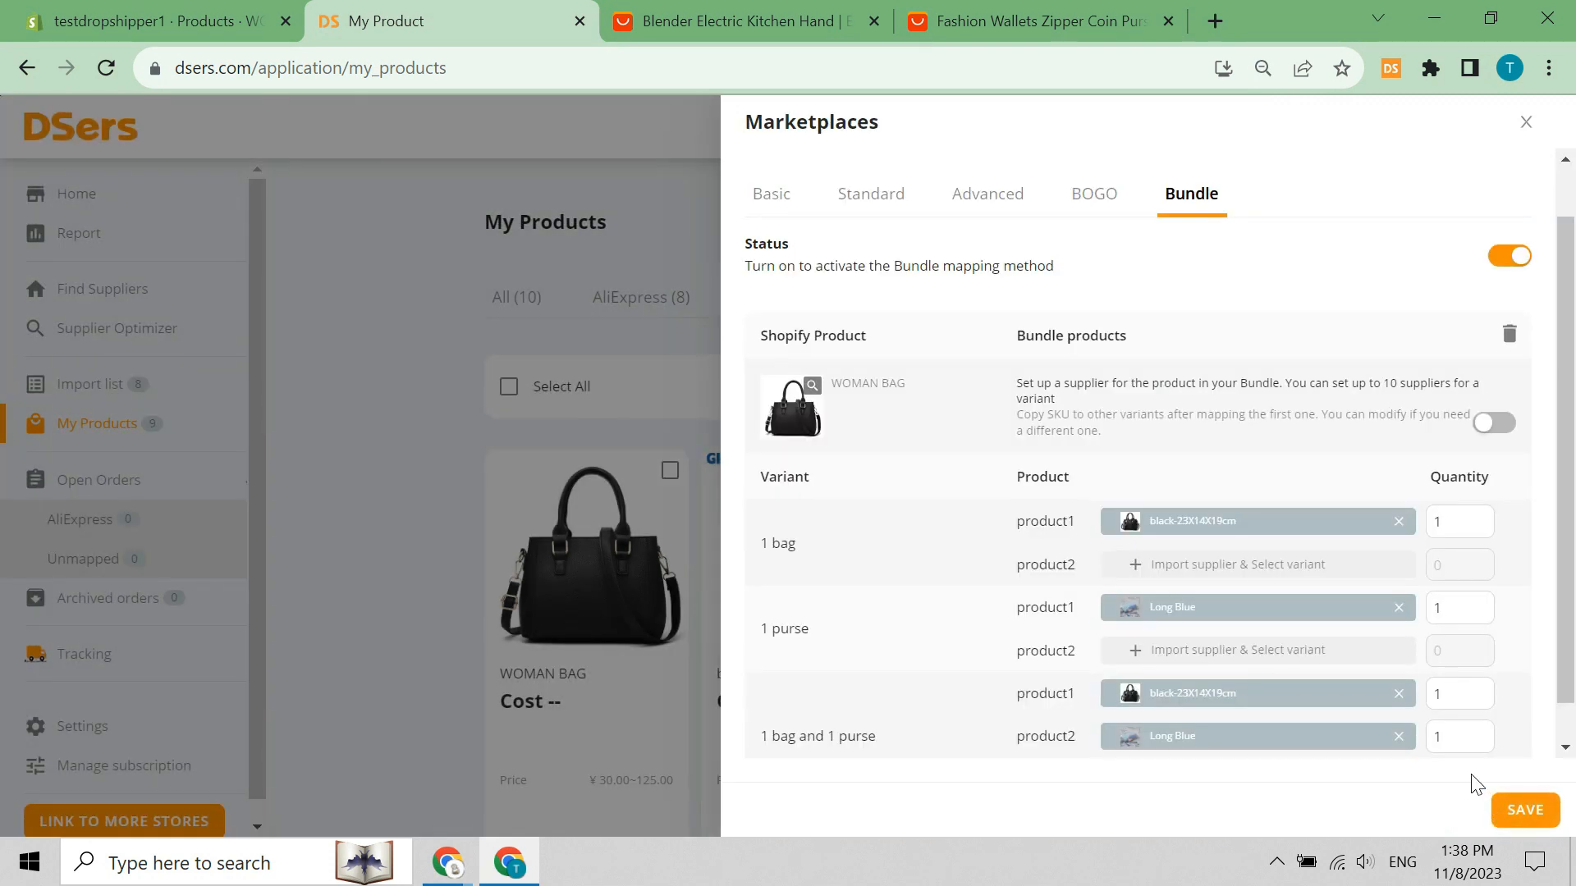
Save WOMAN BAG's bundle mapping from the Marketplaces panel.
{"action": "left_click", "coordinate": [1524, 810]}
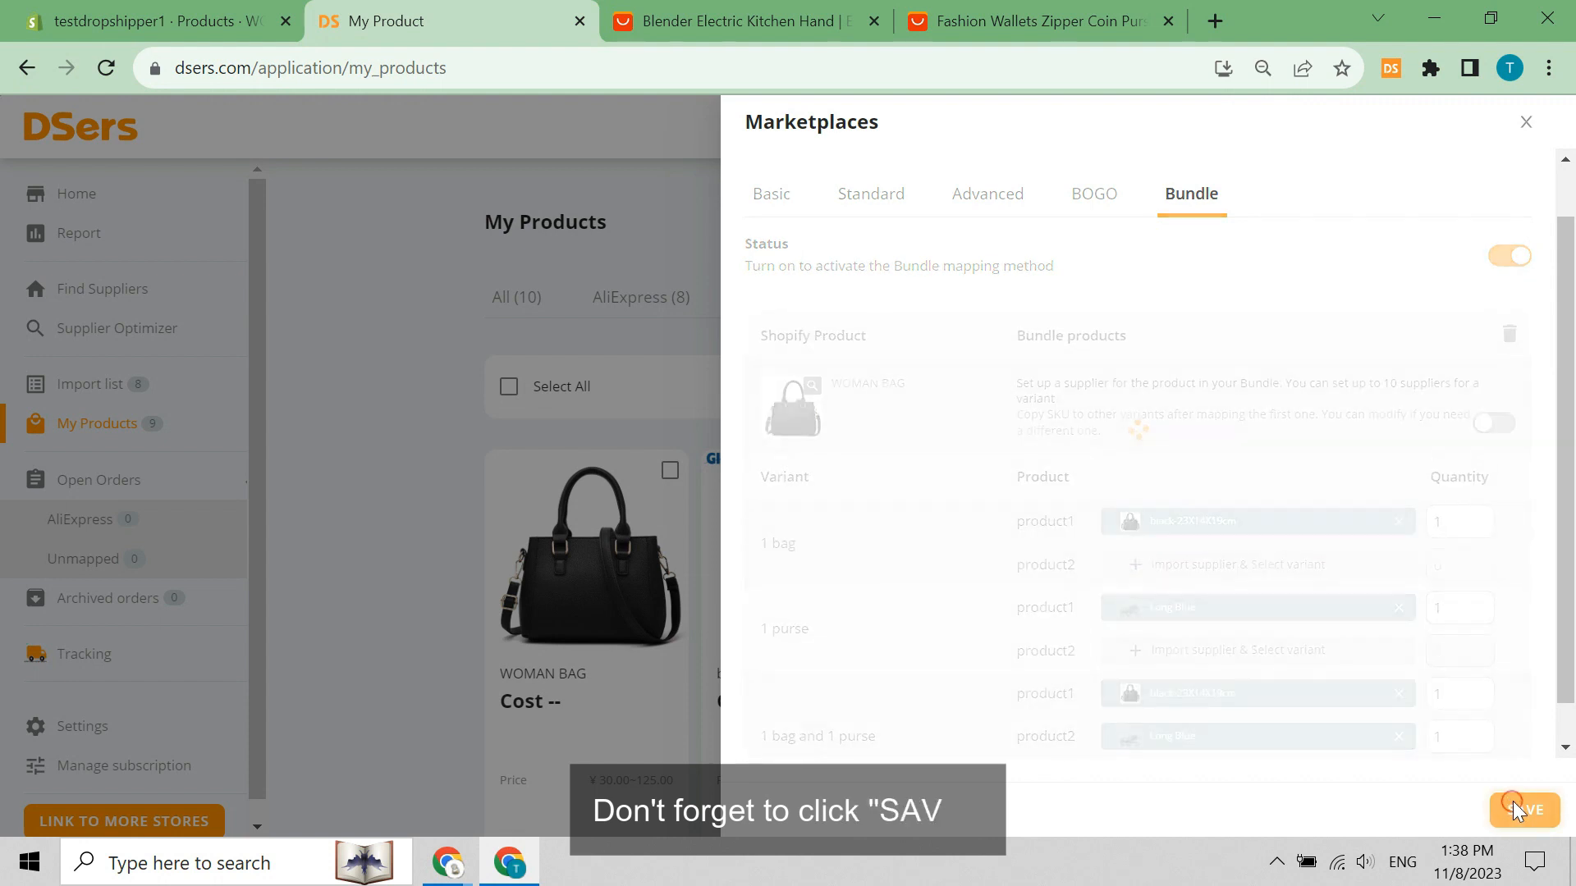
{"action": "left_click", "coordinate": [1515, 805]}
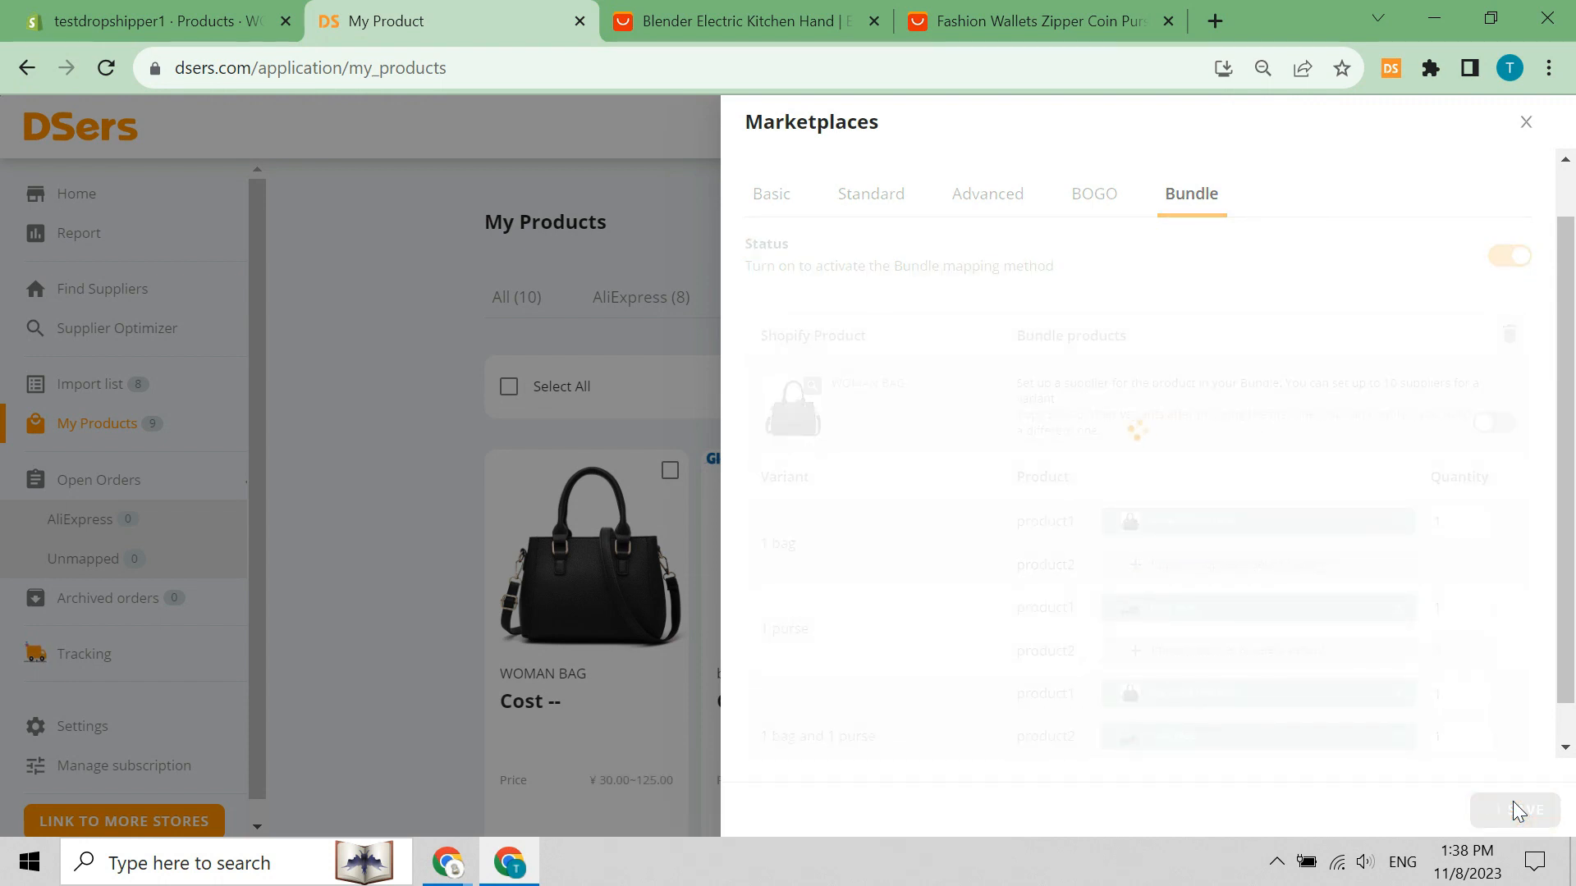